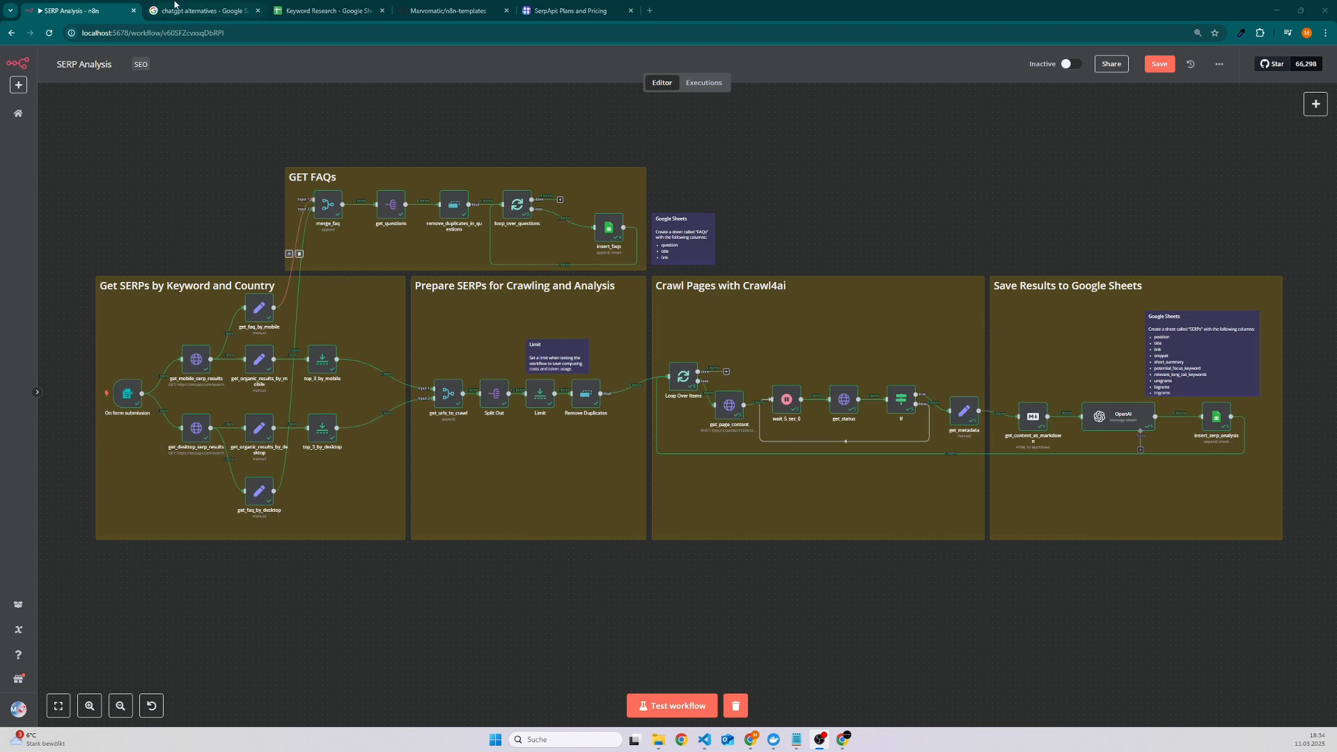
# - Bring up the Google results page for "chatgpt alternatives" for comparison
pyautogui.click(205, 9)
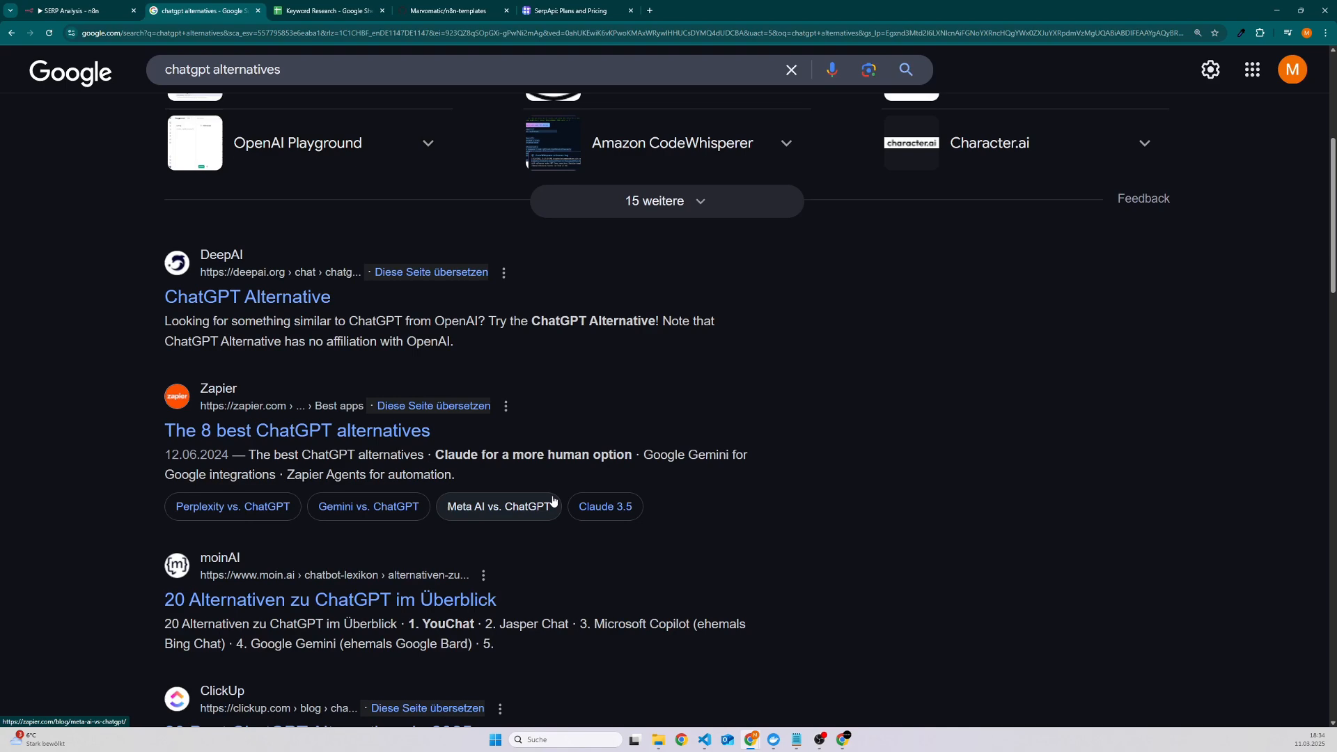
pyautogui.click(246, 297)
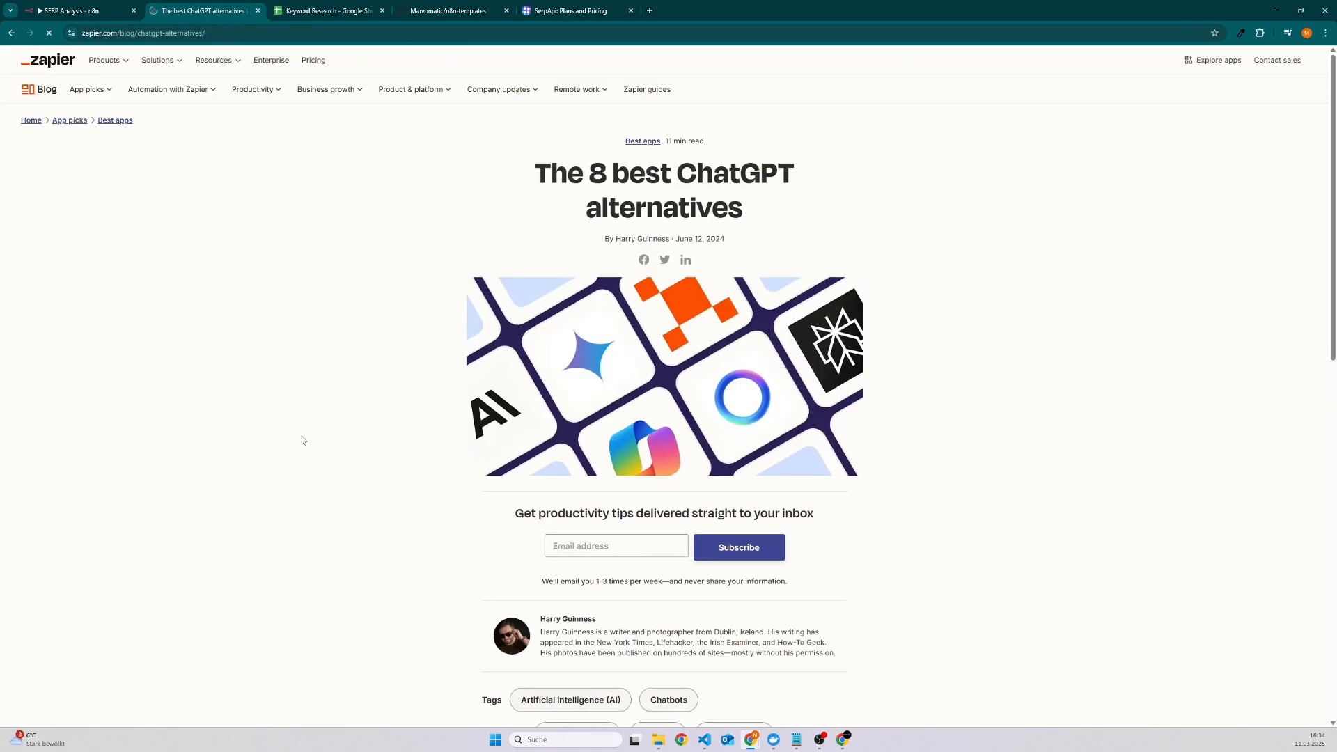
pyautogui.scroll(-3)
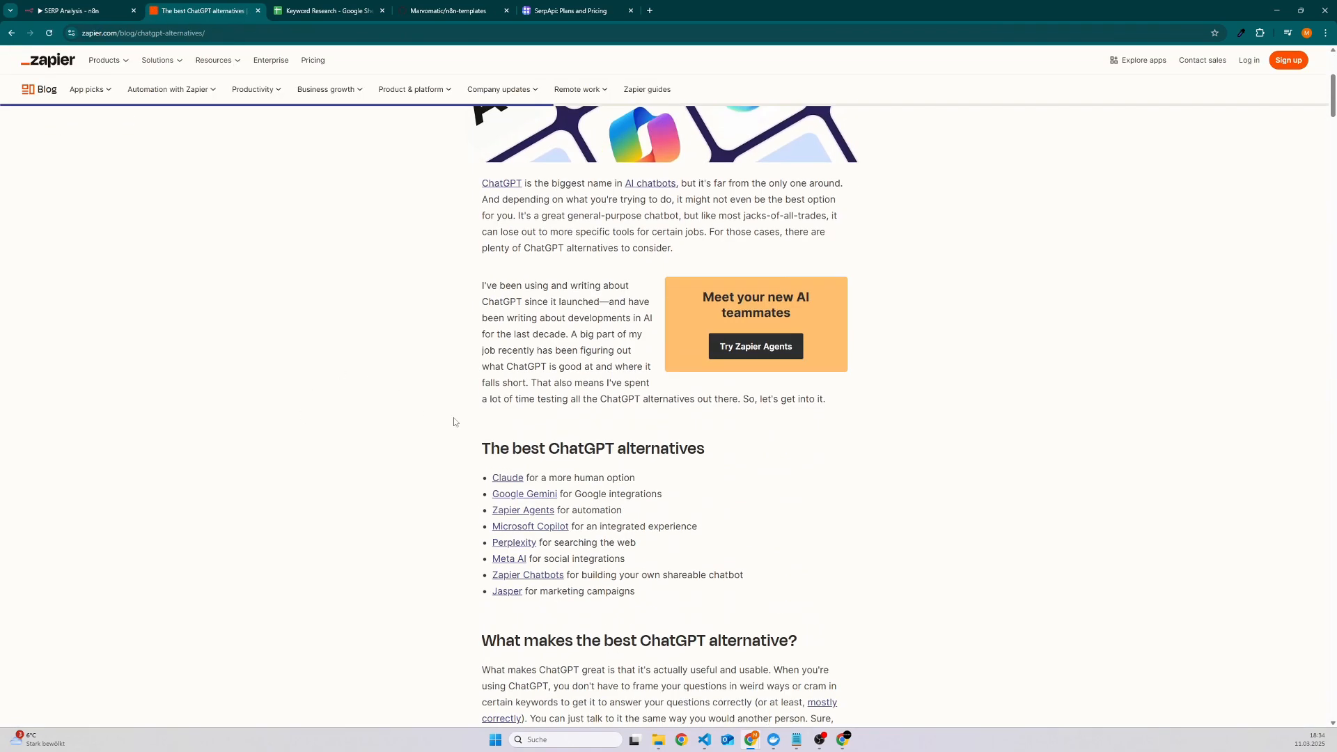
pyautogui.scroll(-3)
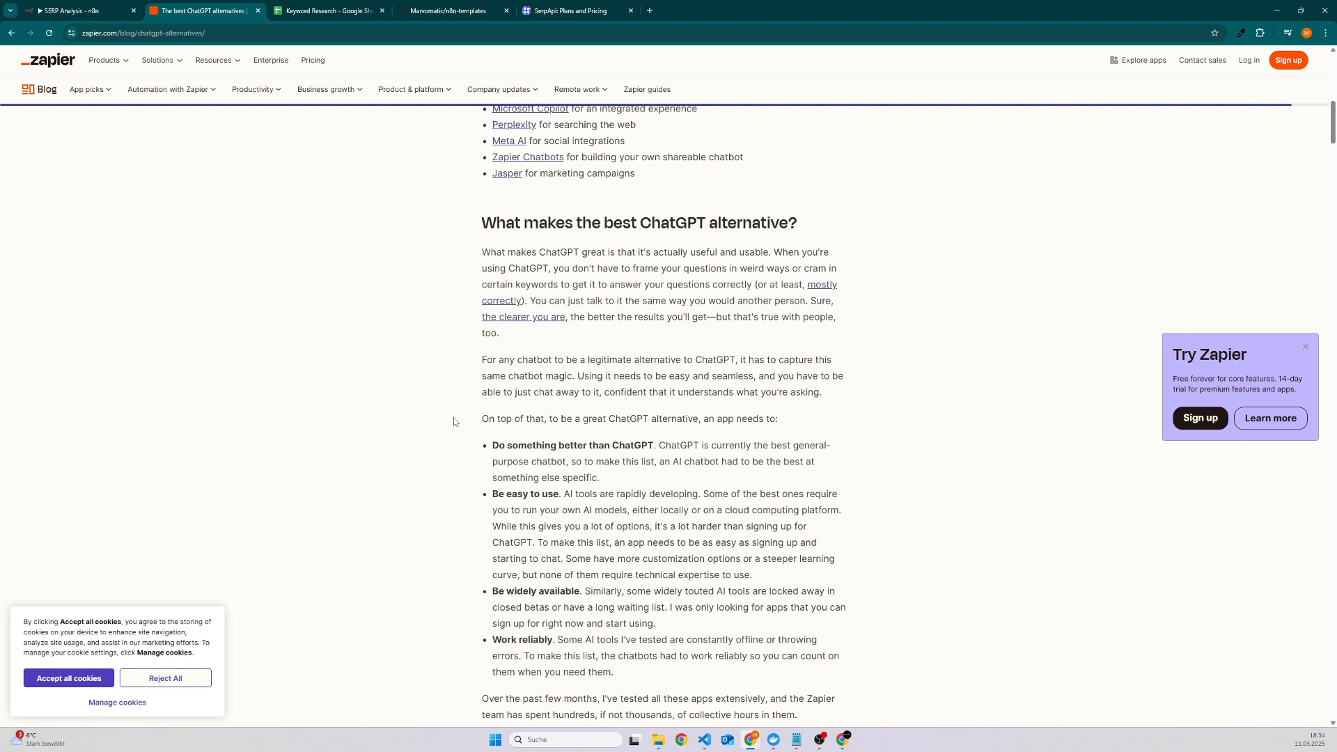
pyautogui.click(204, 10)
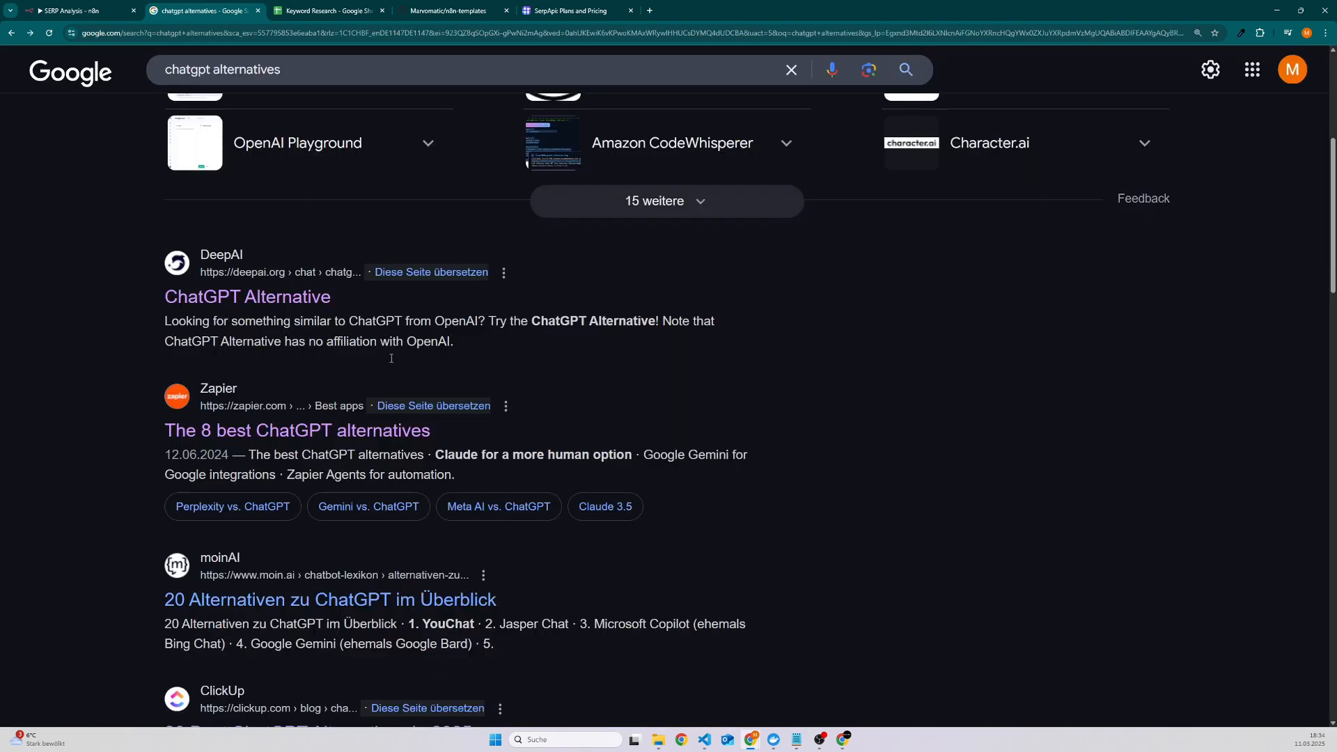
pyautogui.moveTo(693, 342)
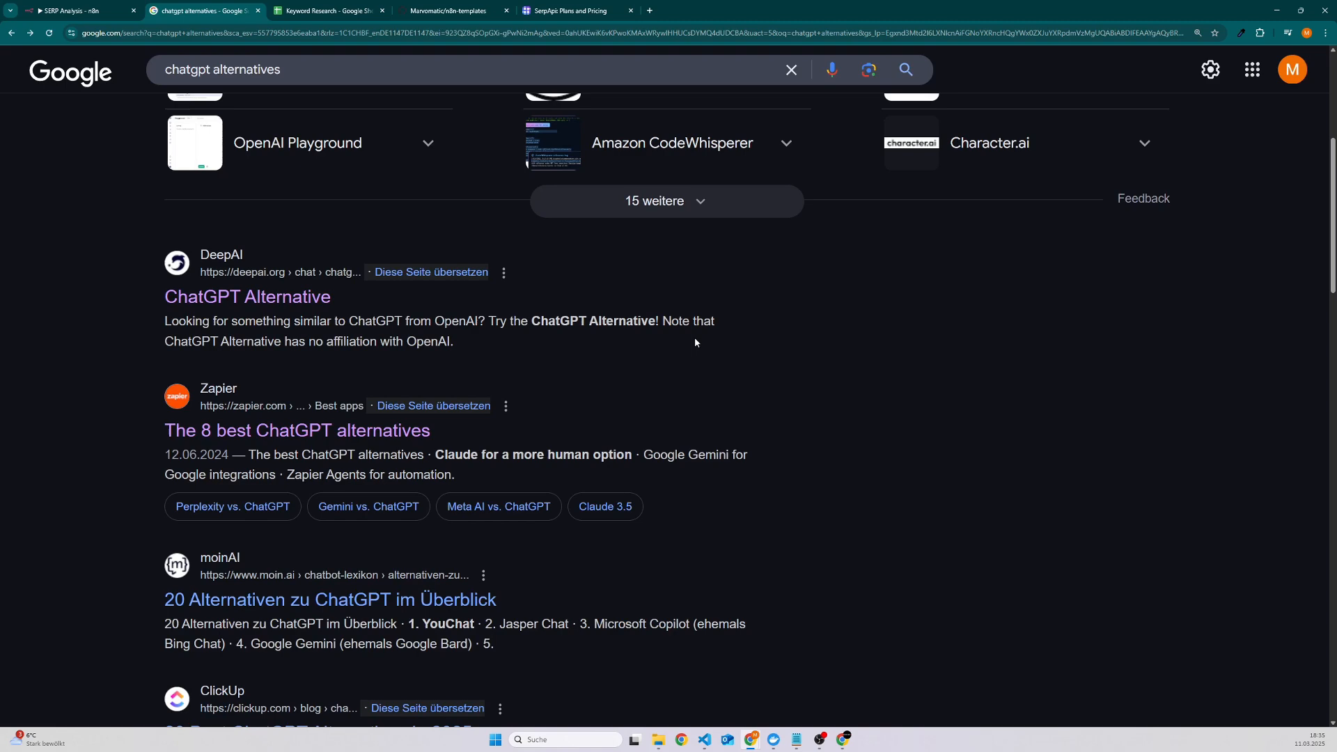
pyautogui.scroll(-3)
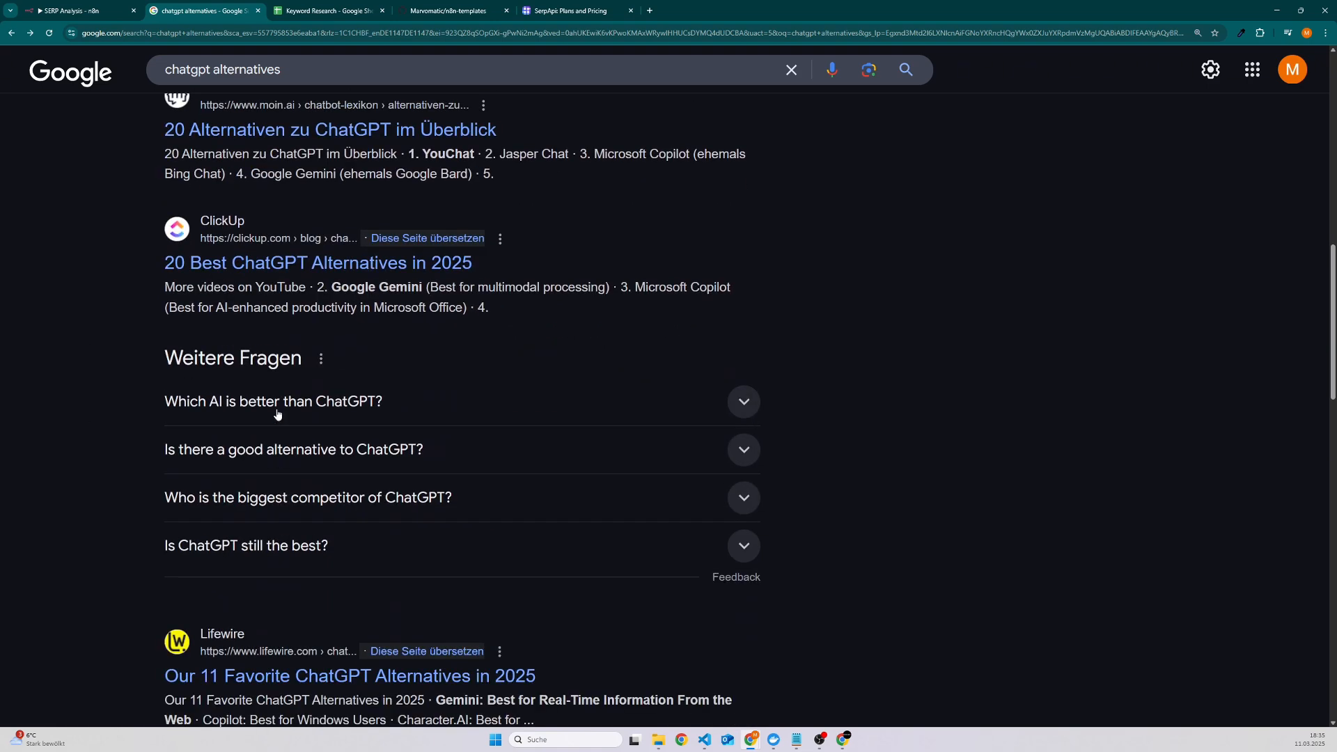
pyautogui.moveTo(224, 416)
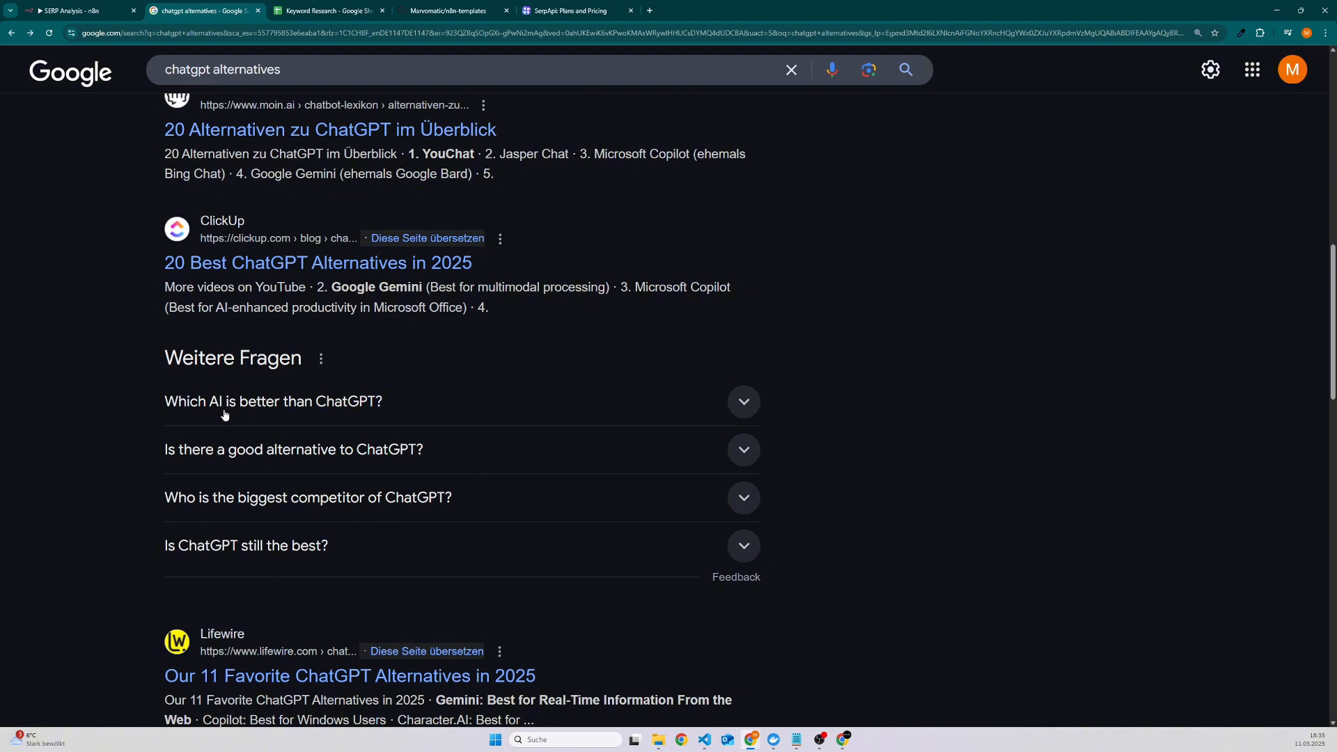
pyautogui.click(72, 10)
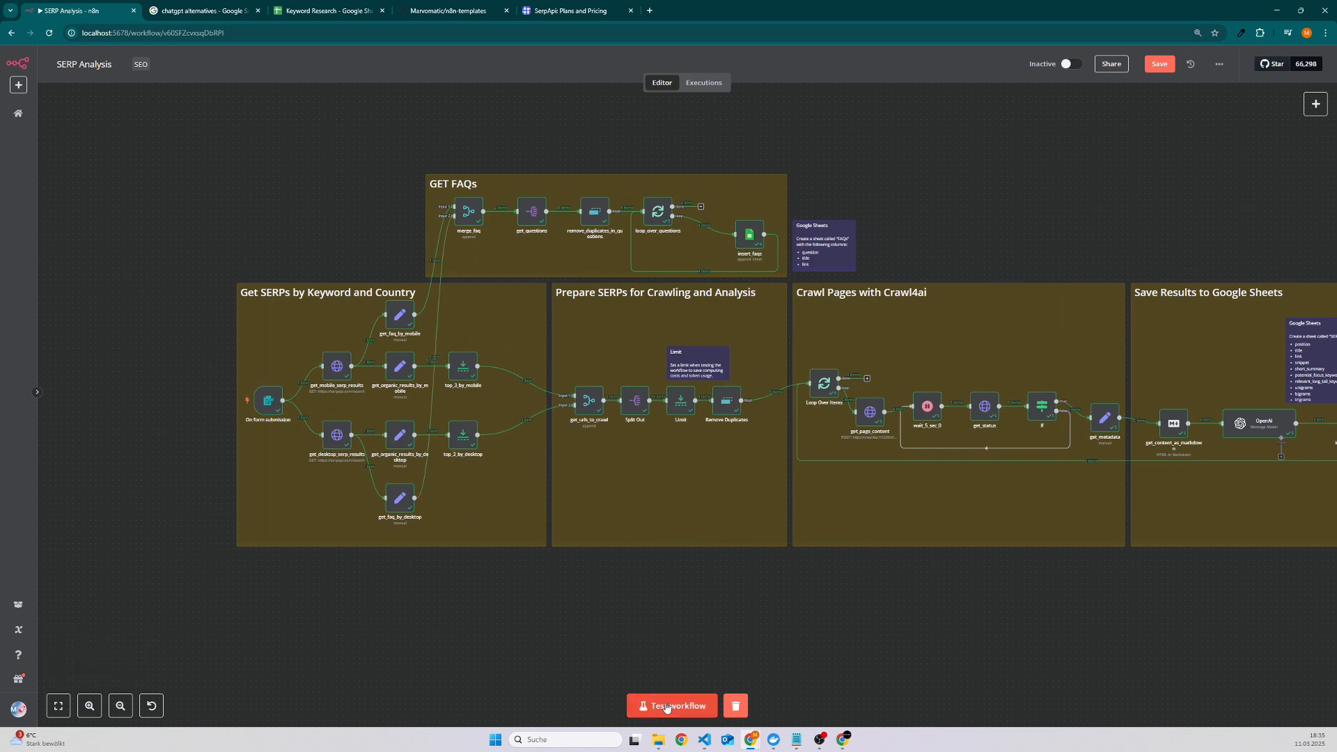
# - Run the workflow's keyword research form with Focus Keyword 'chatgpt alternatives' and Country 'de'
pyautogui.click(671, 704)
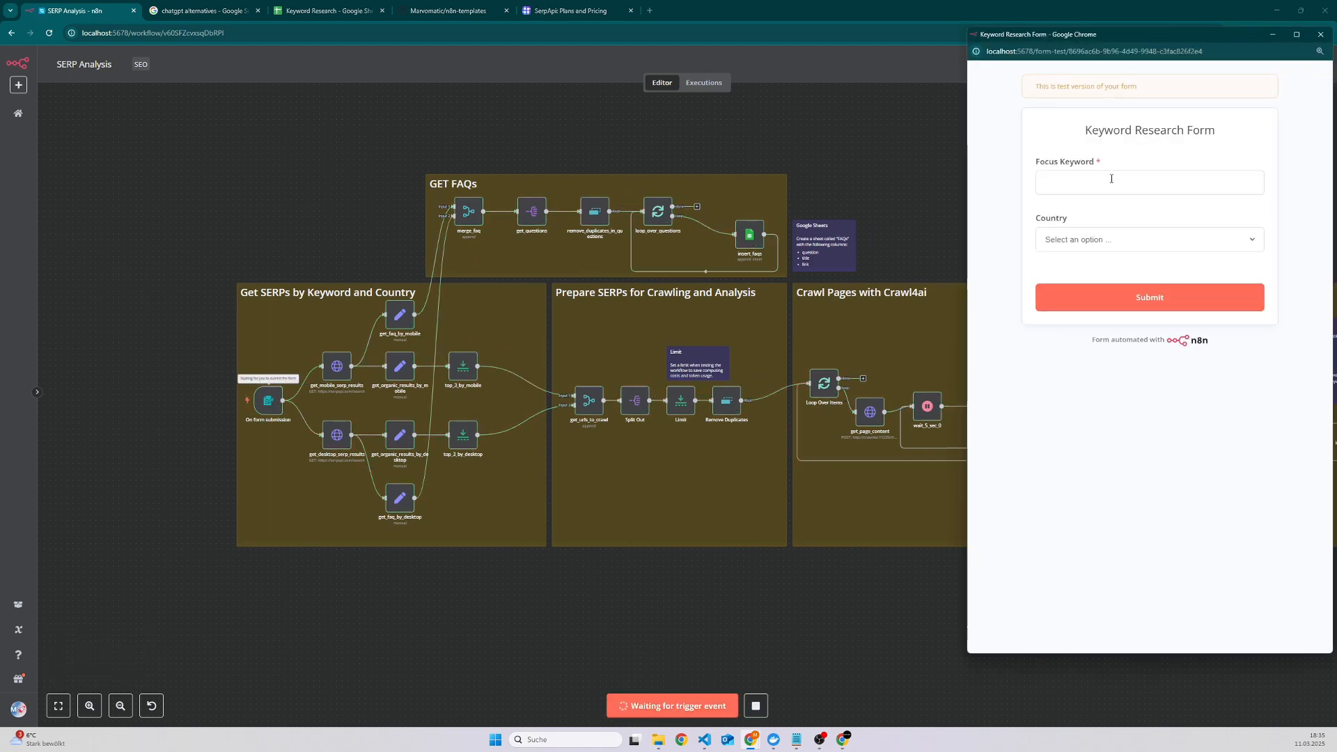
pyautogui.write('cha')
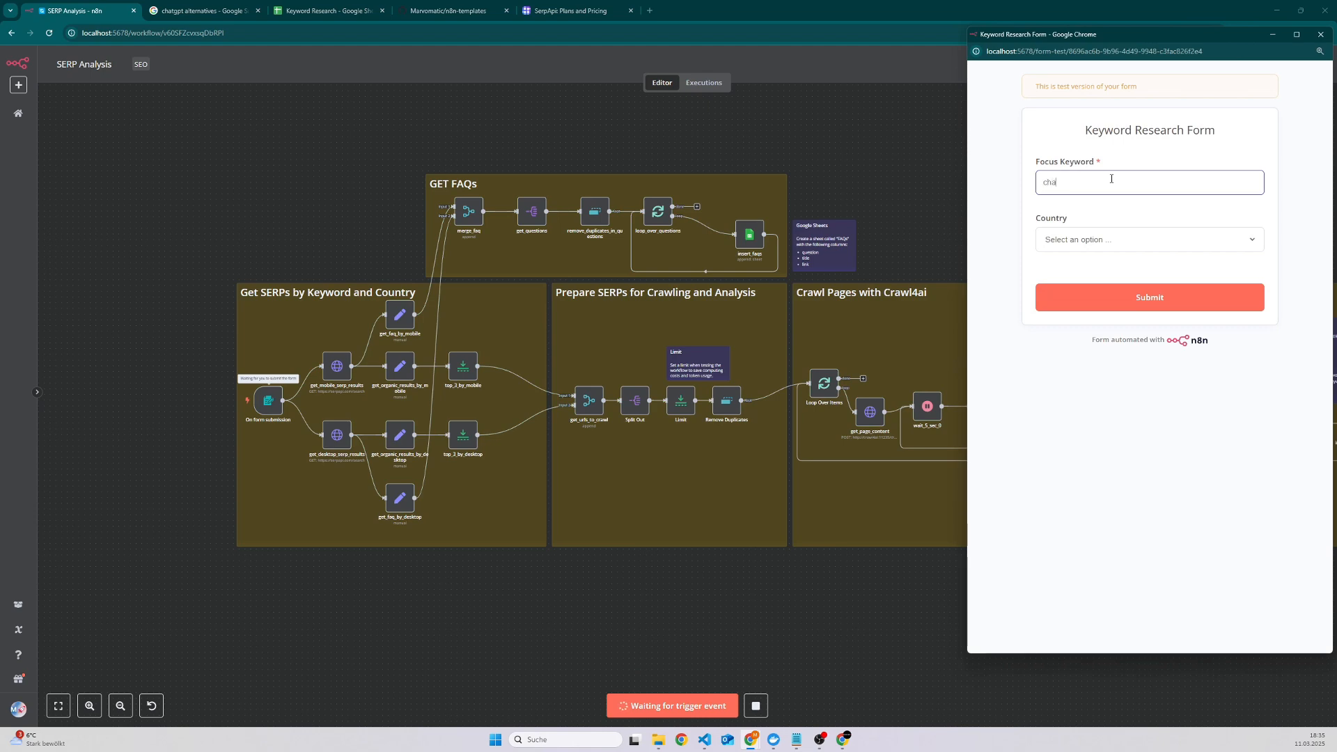
pyautogui.write('chatgpt alternatives')
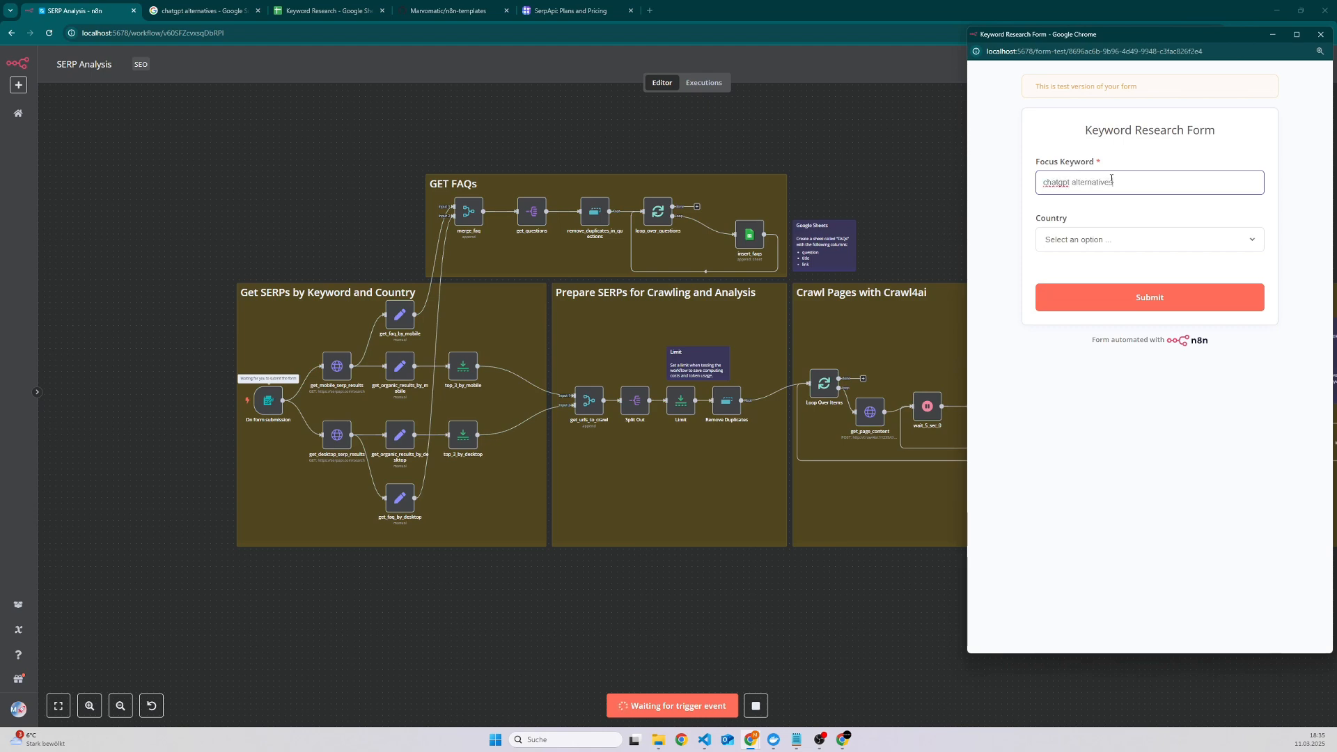
pyautogui.click(1149, 238)
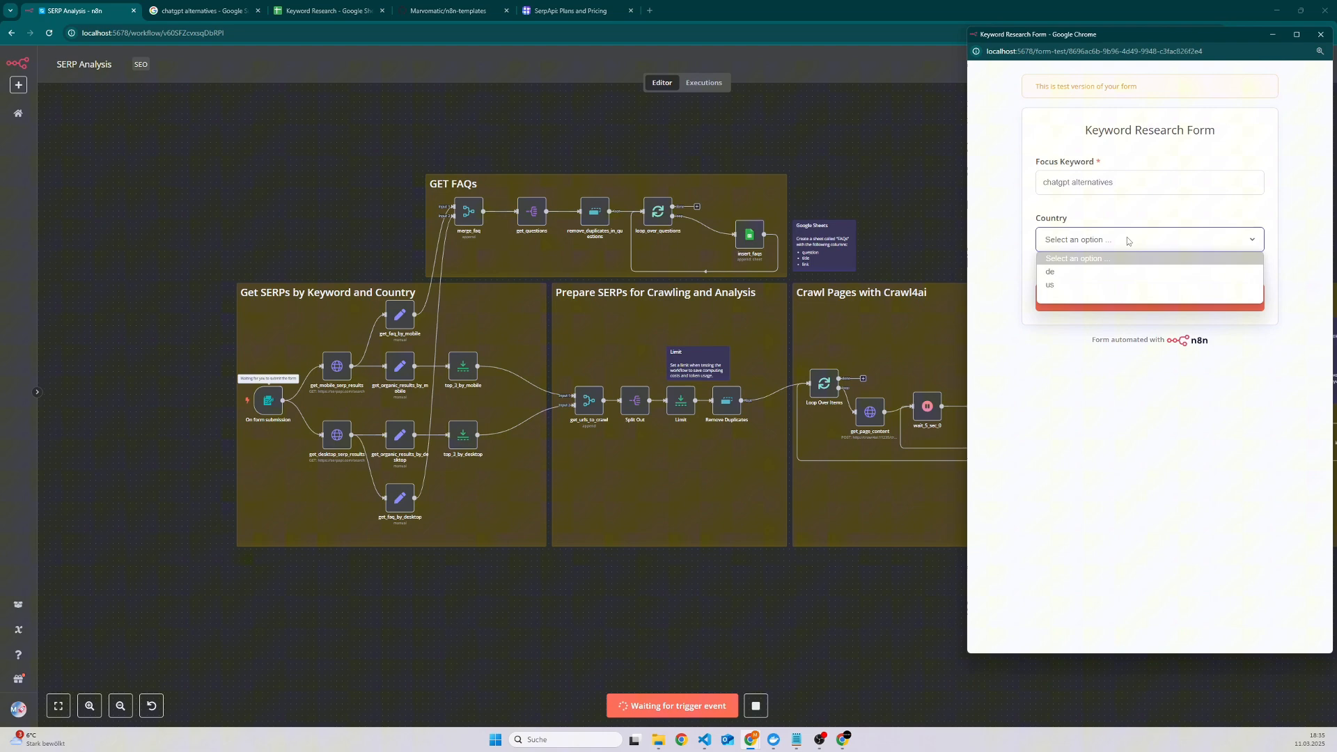
pyautogui.click(1049, 272)
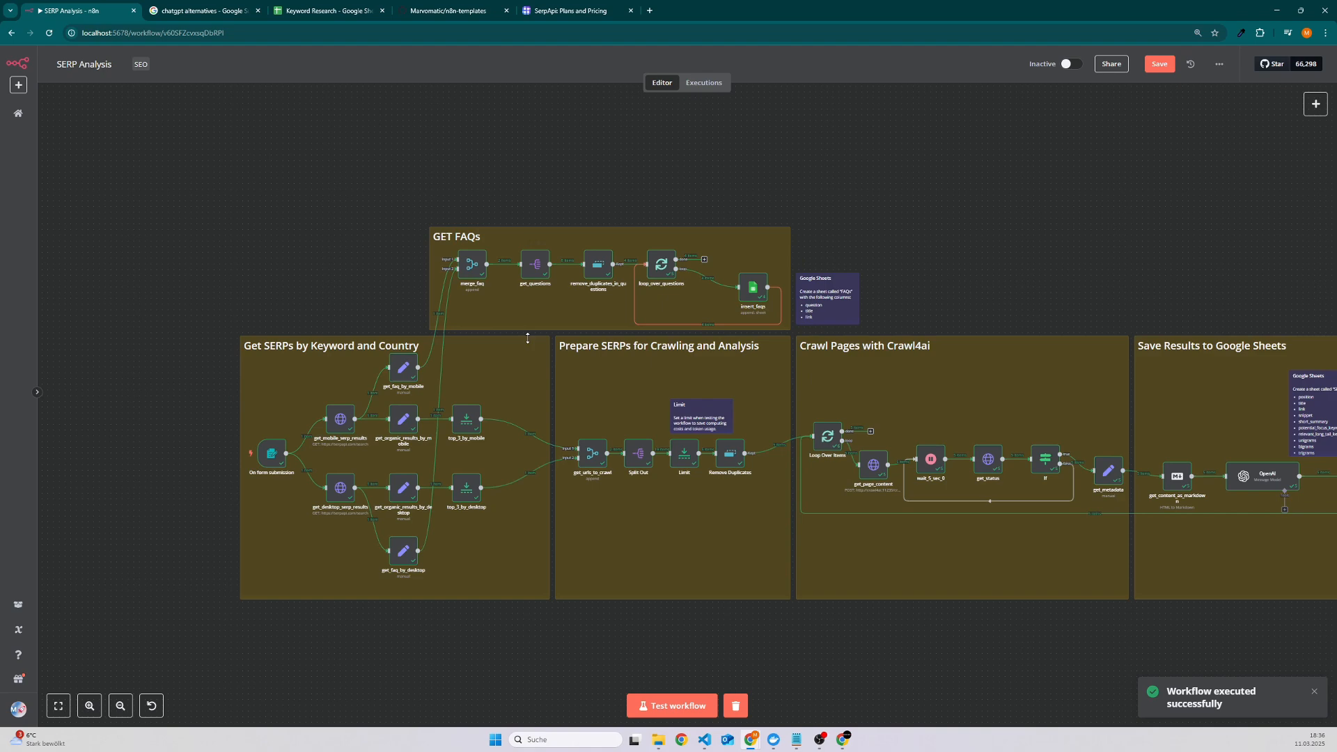
# - Review the Keyword Research SERPs sheet, widen unigrams column H, then show the FAQs sheet
pyautogui.click(329, 9)
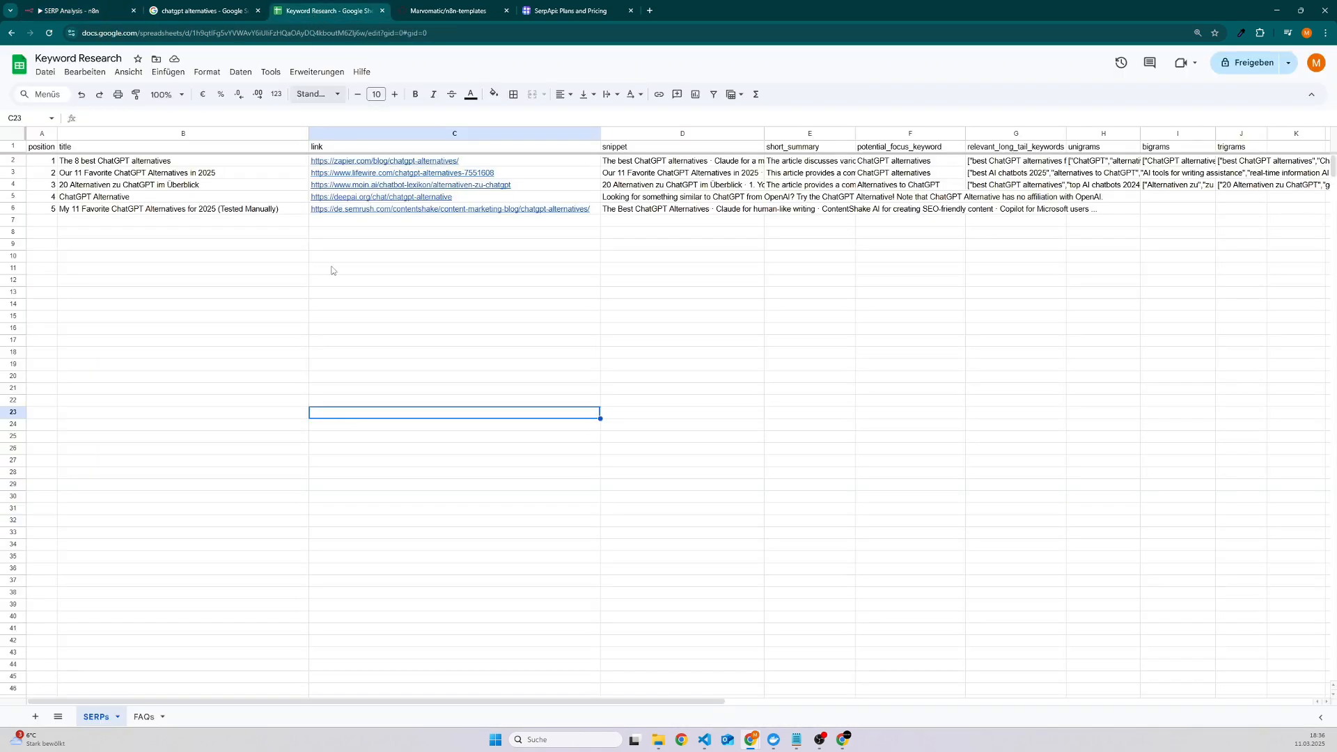
pyautogui.moveTo(236, 663)
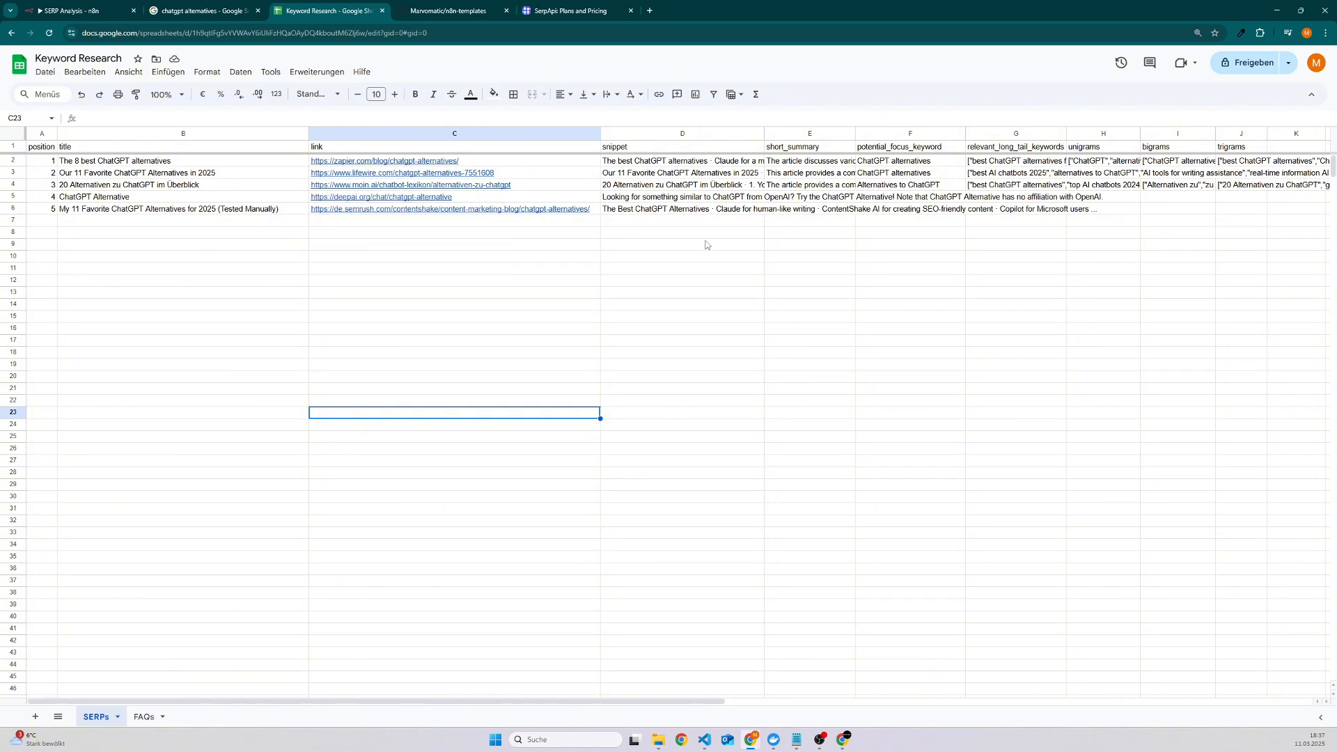
pyautogui.moveTo(699, 701); pyautogui.dragTo(797, 702)
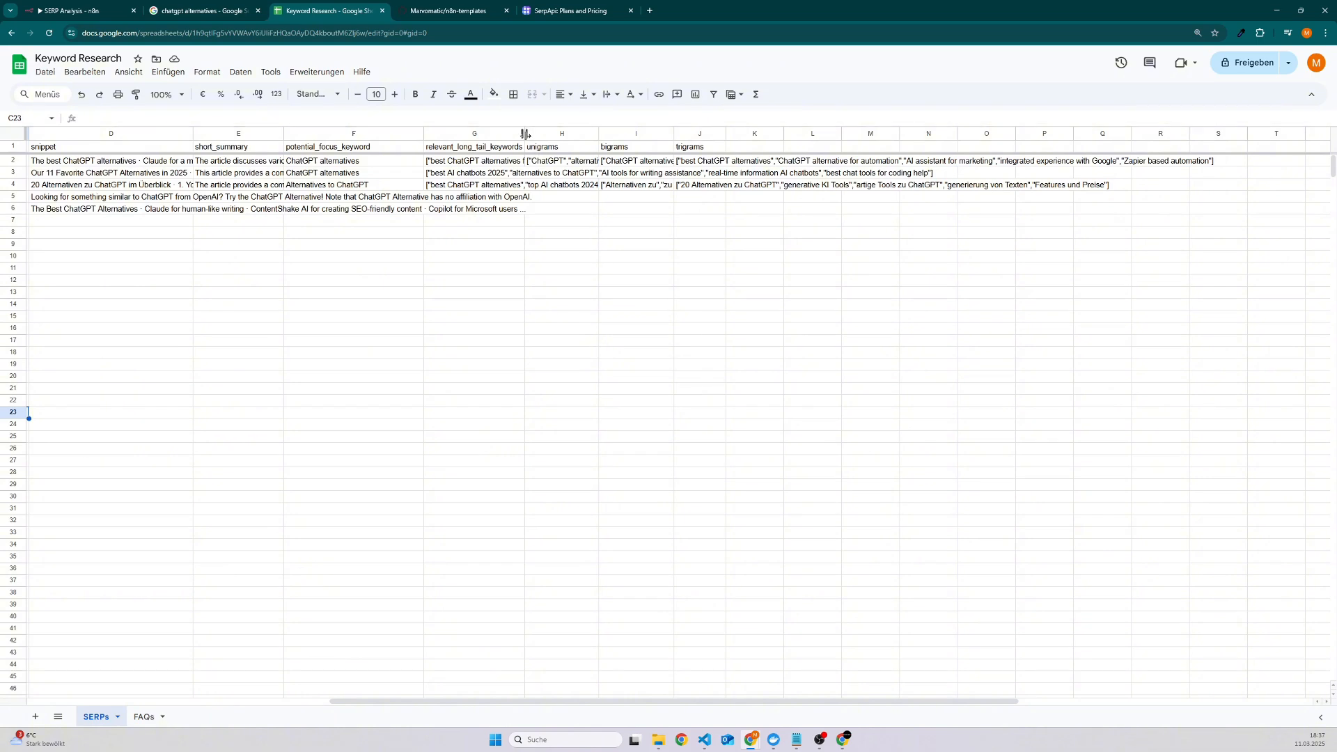
pyautogui.click(561, 134)
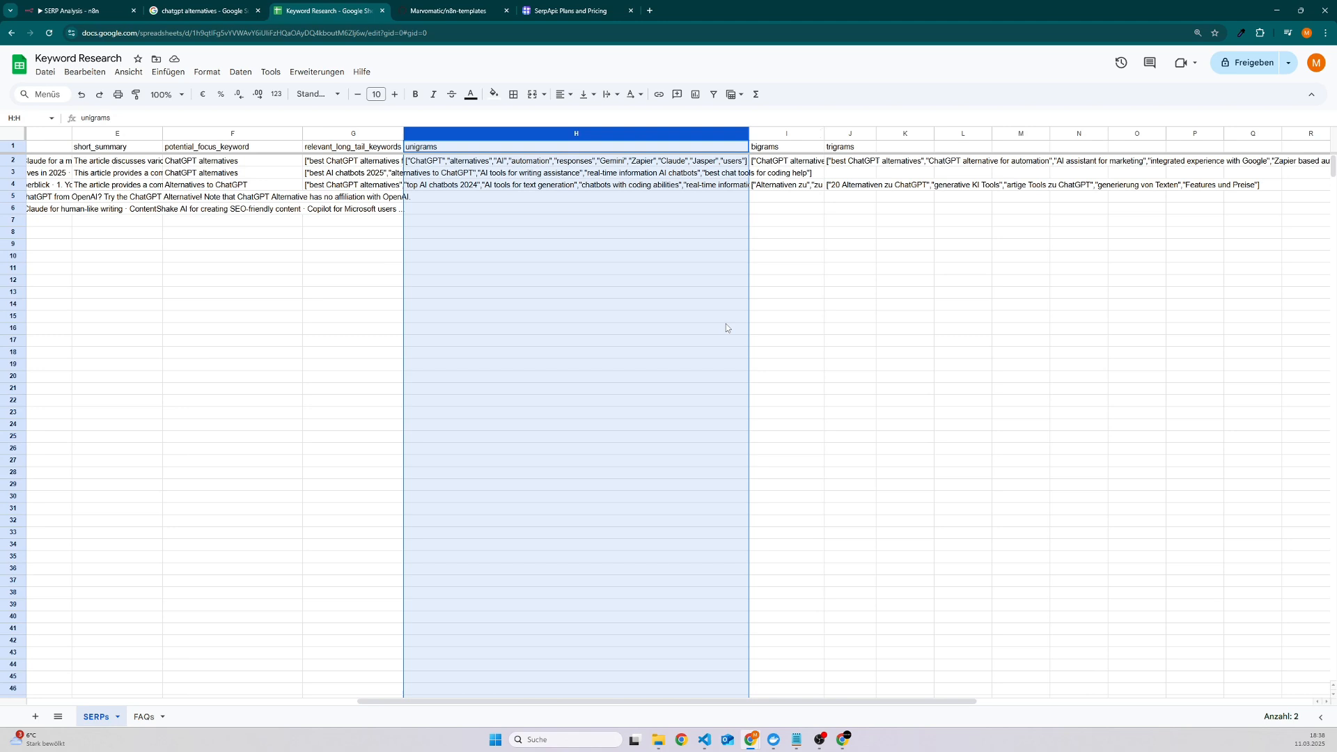
pyautogui.moveTo(720, 667)
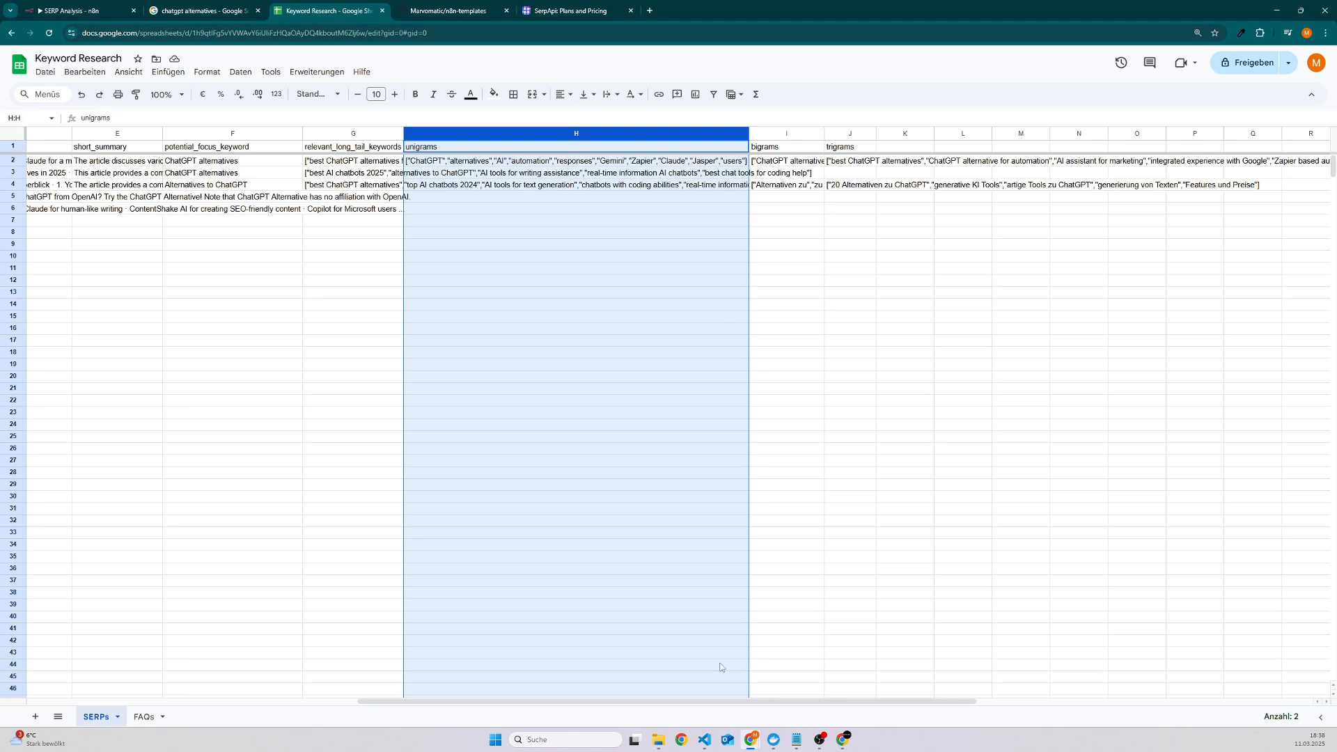
pyautogui.click(145, 716)
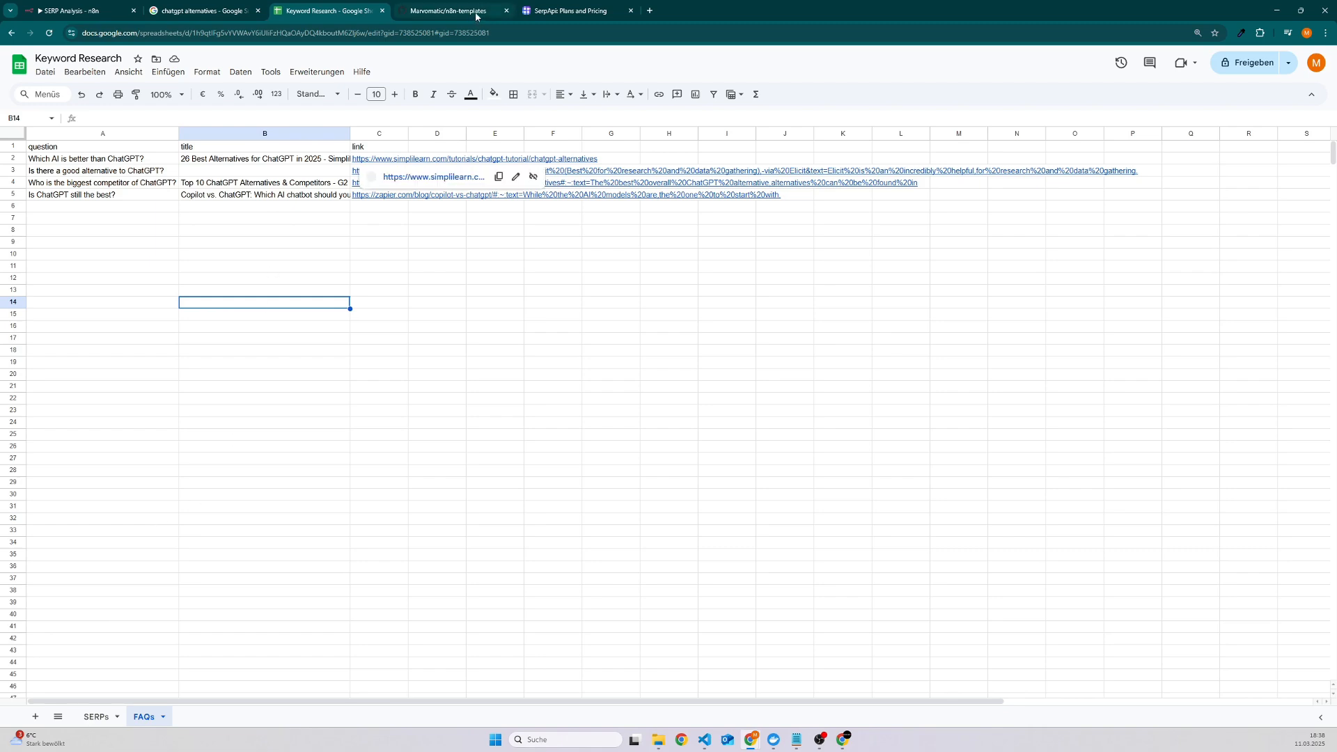
# - Show the Marvomatic/n8n-templates GitHub repo, then return to the SERP Analysis workflow
pyautogui.click(446, 10)
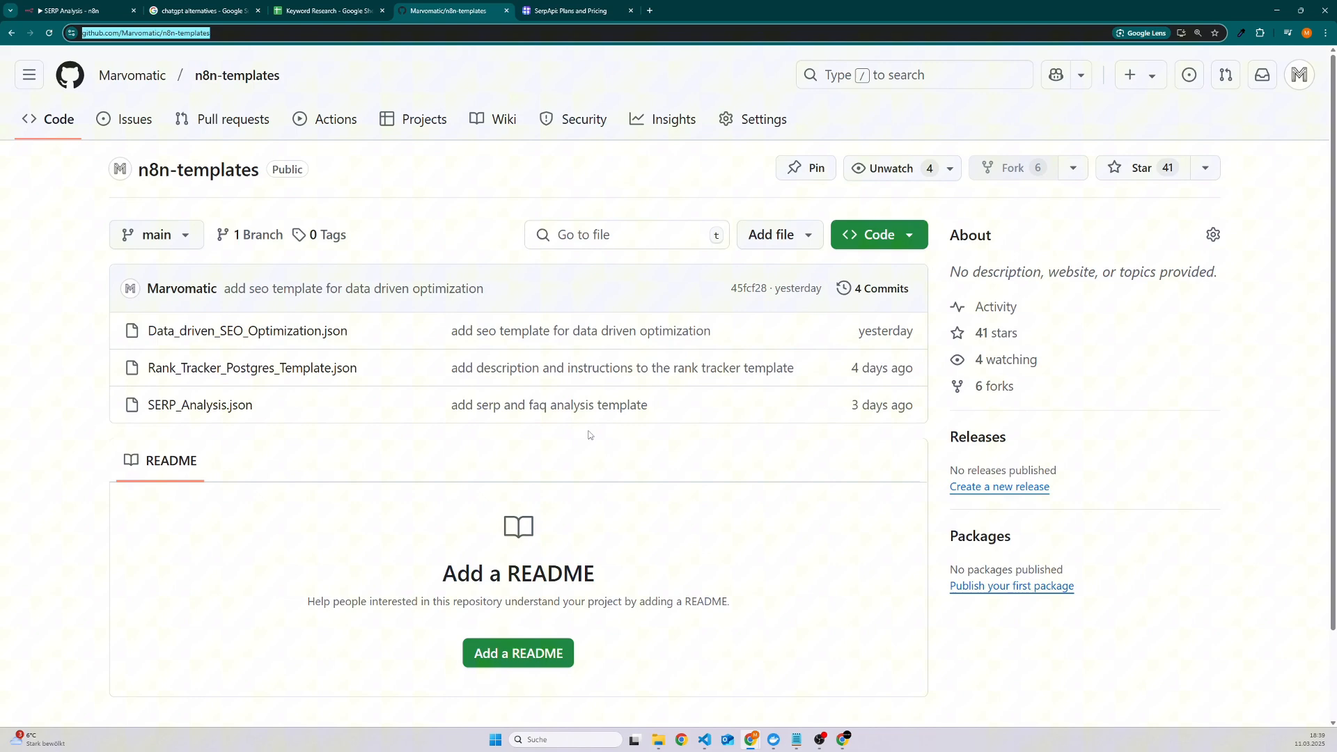
pyautogui.click(72, 9)
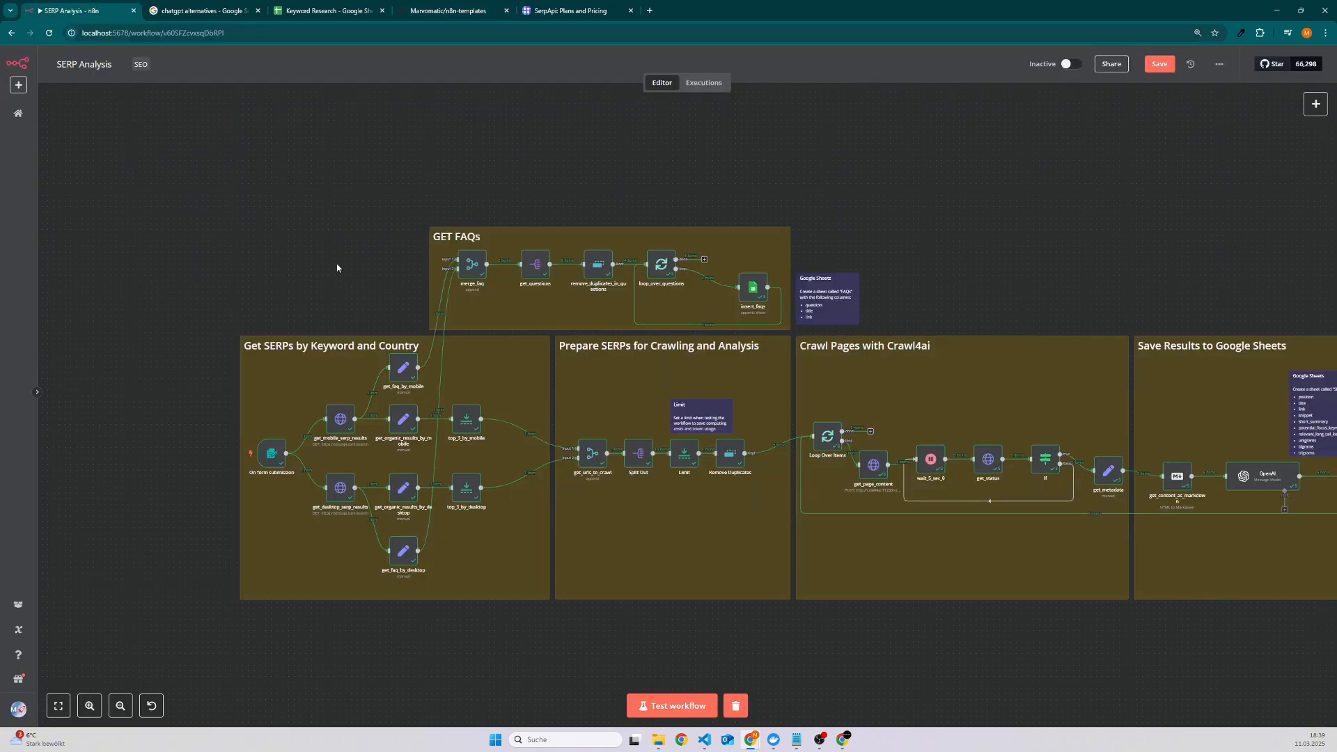
pyautogui.moveTo(272, 497)
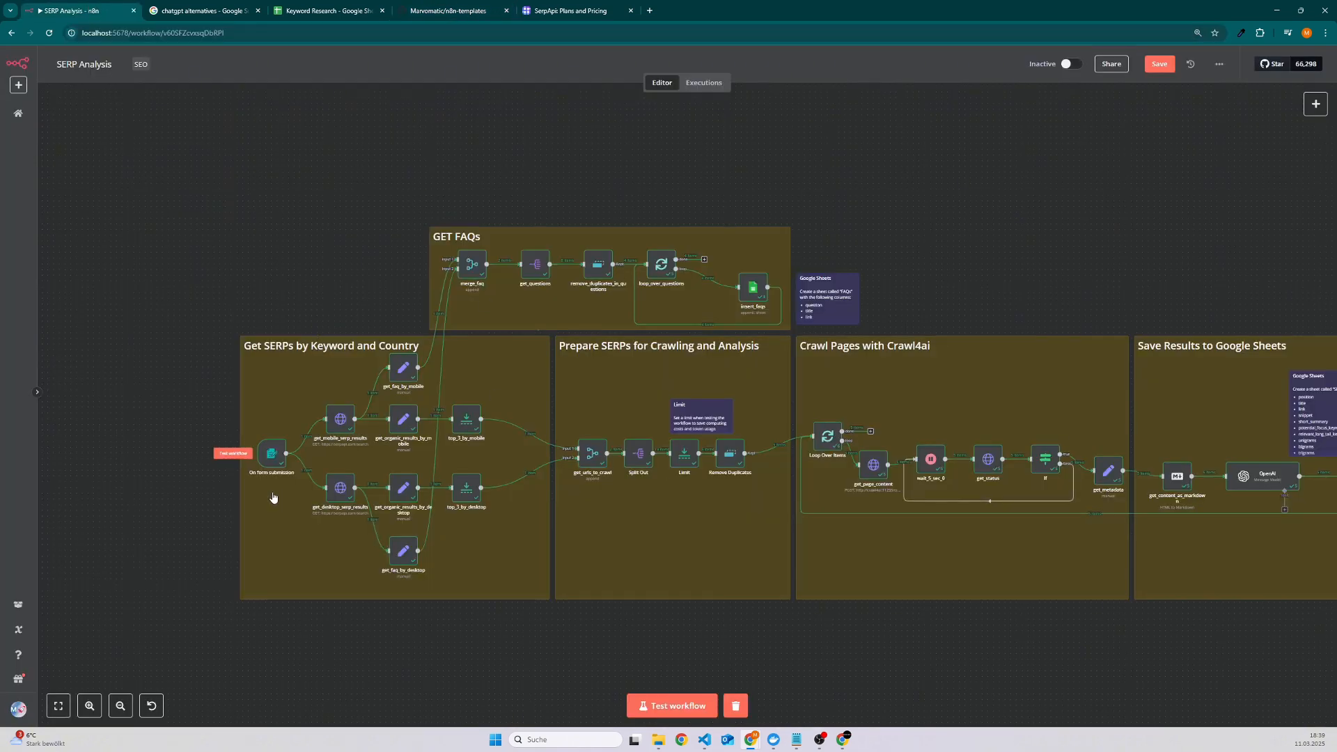
pyautogui.doubleClick(272, 452)
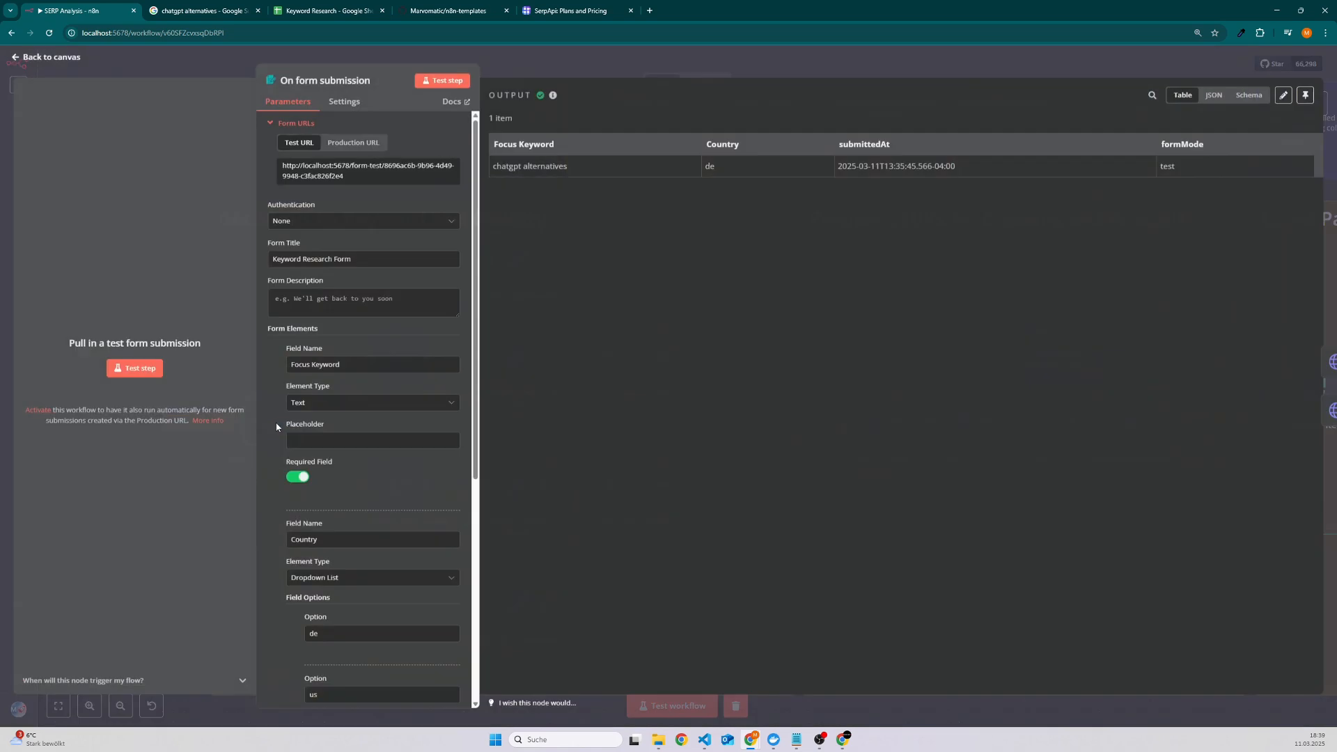
pyautogui.moveTo(748, 127)
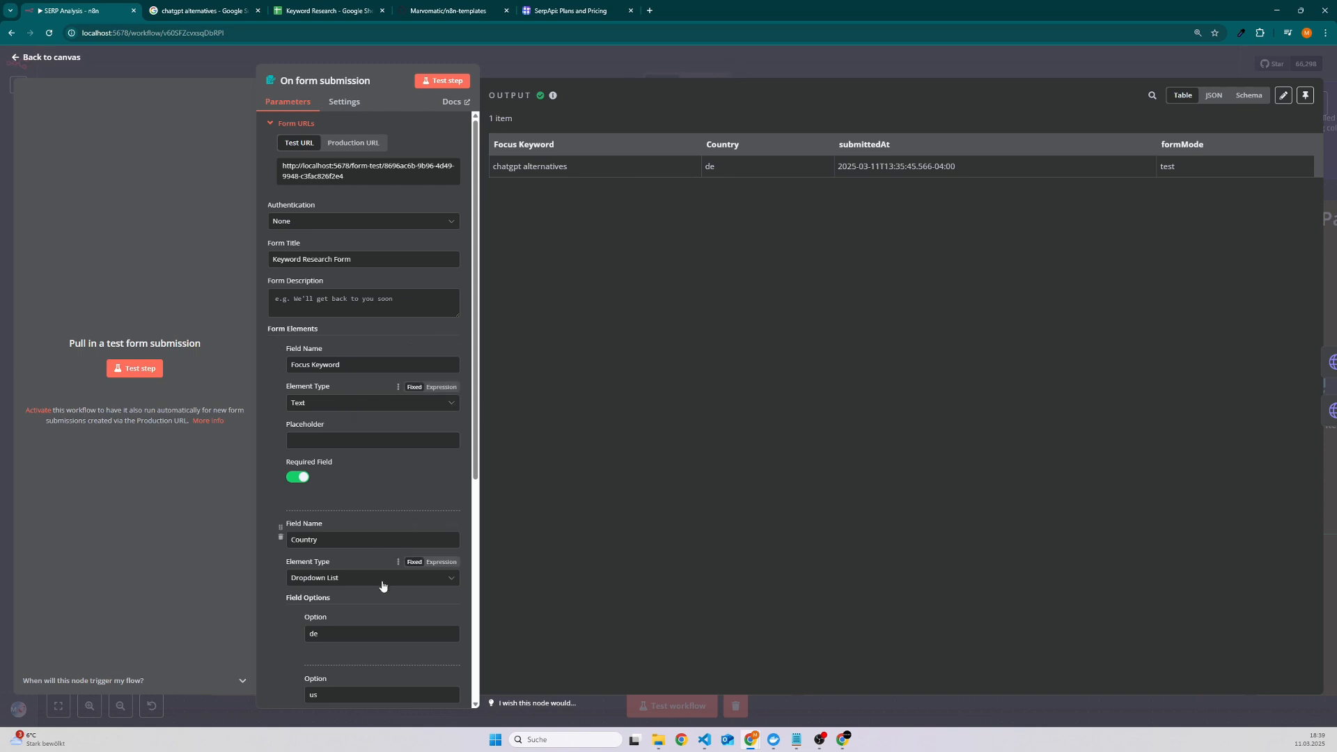
pyautogui.scroll(-3)
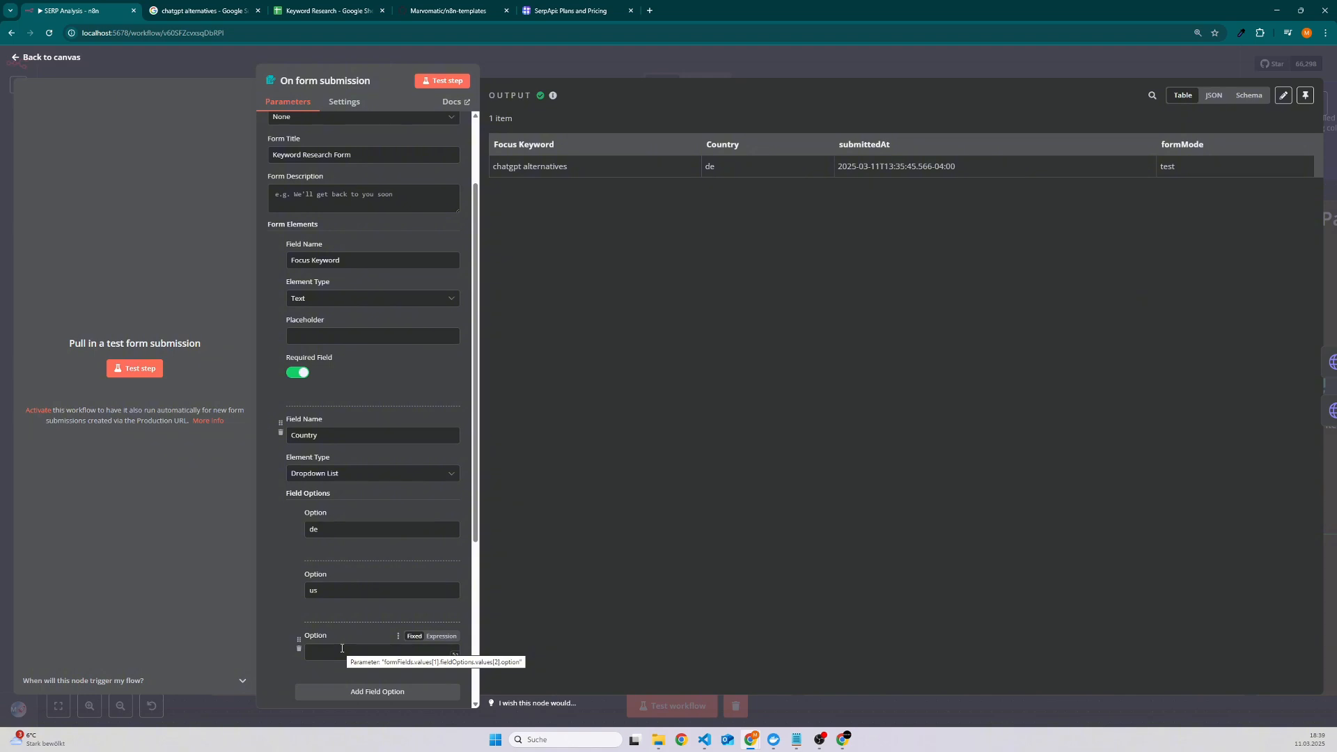
pyautogui.click(47, 57)
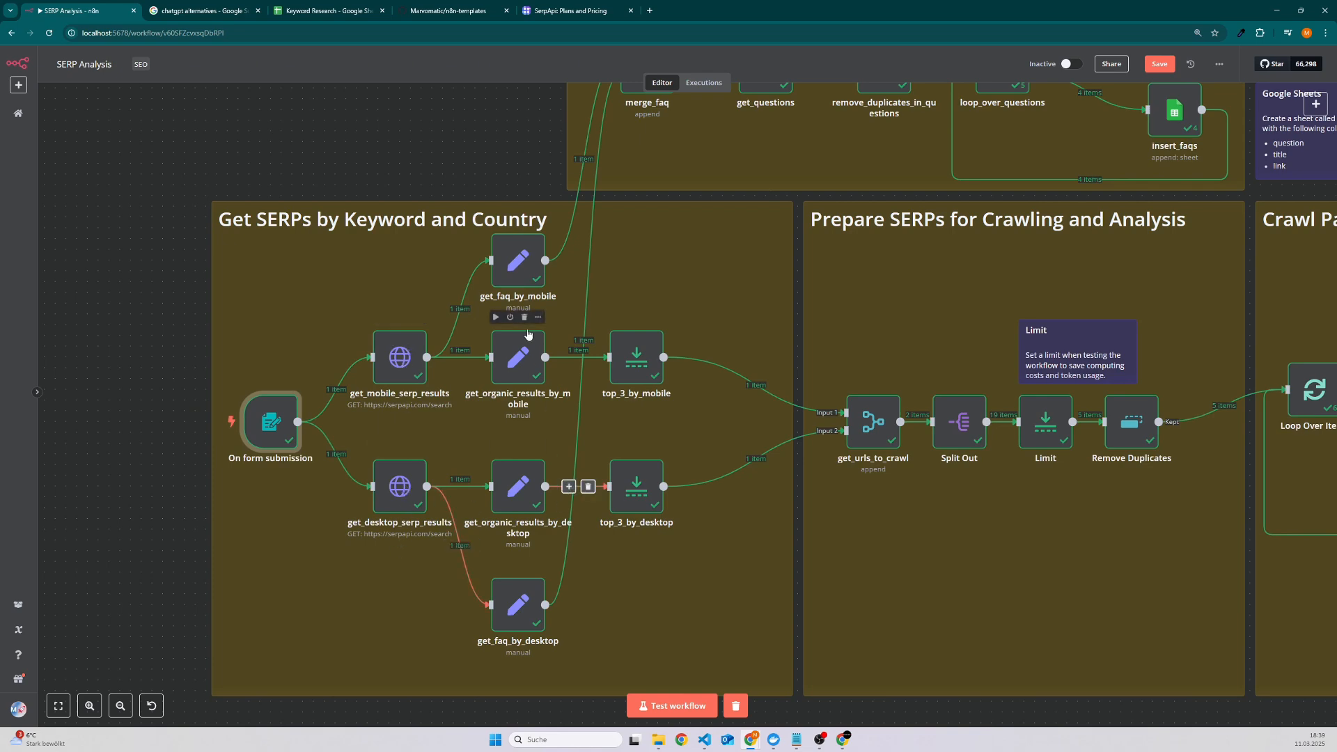
pyautogui.doubleClick(516, 261)
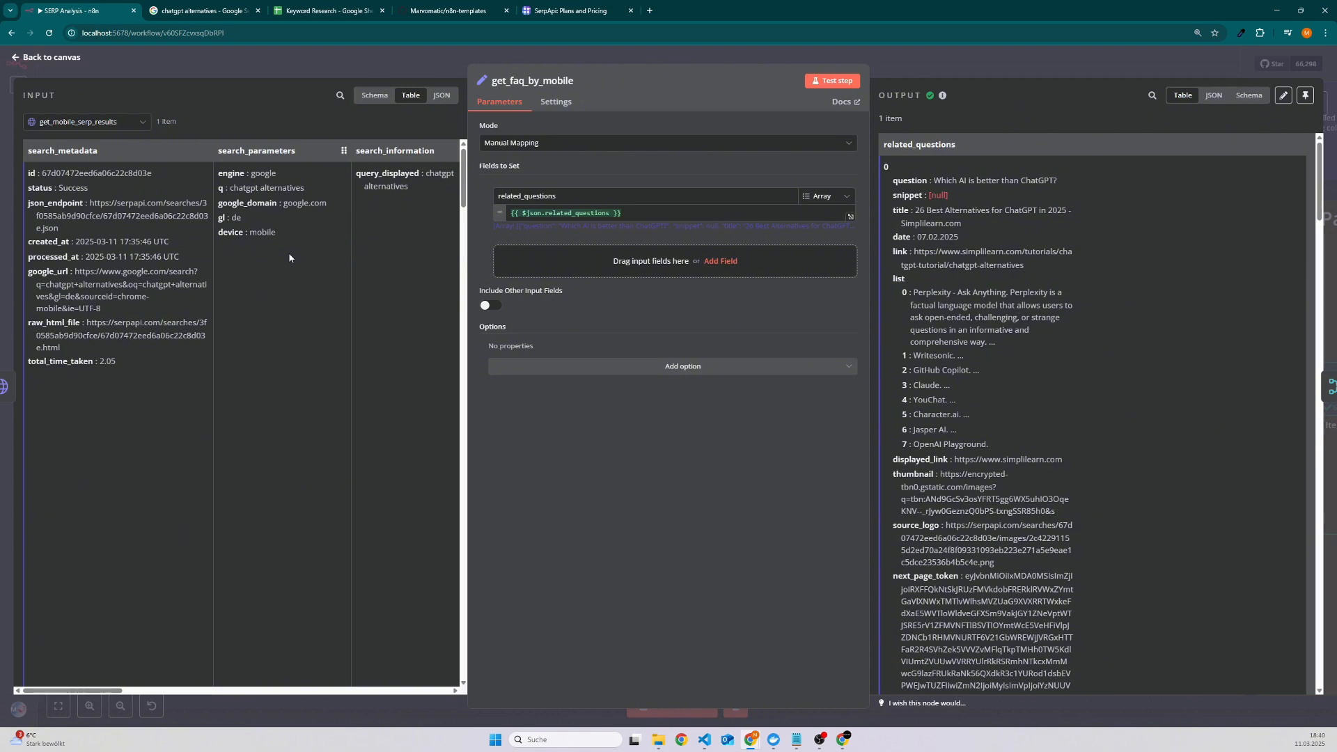
pyautogui.click(48, 56)
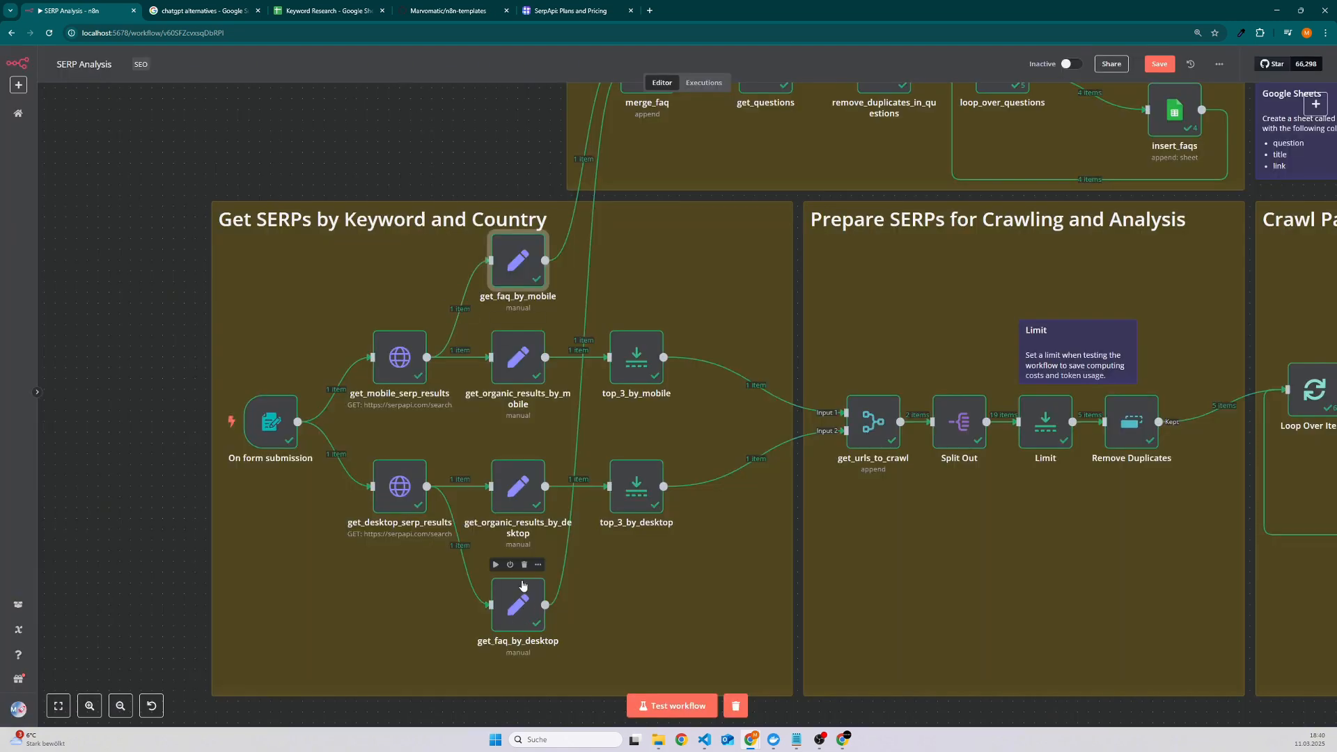
pyautogui.moveTo(521, 362)
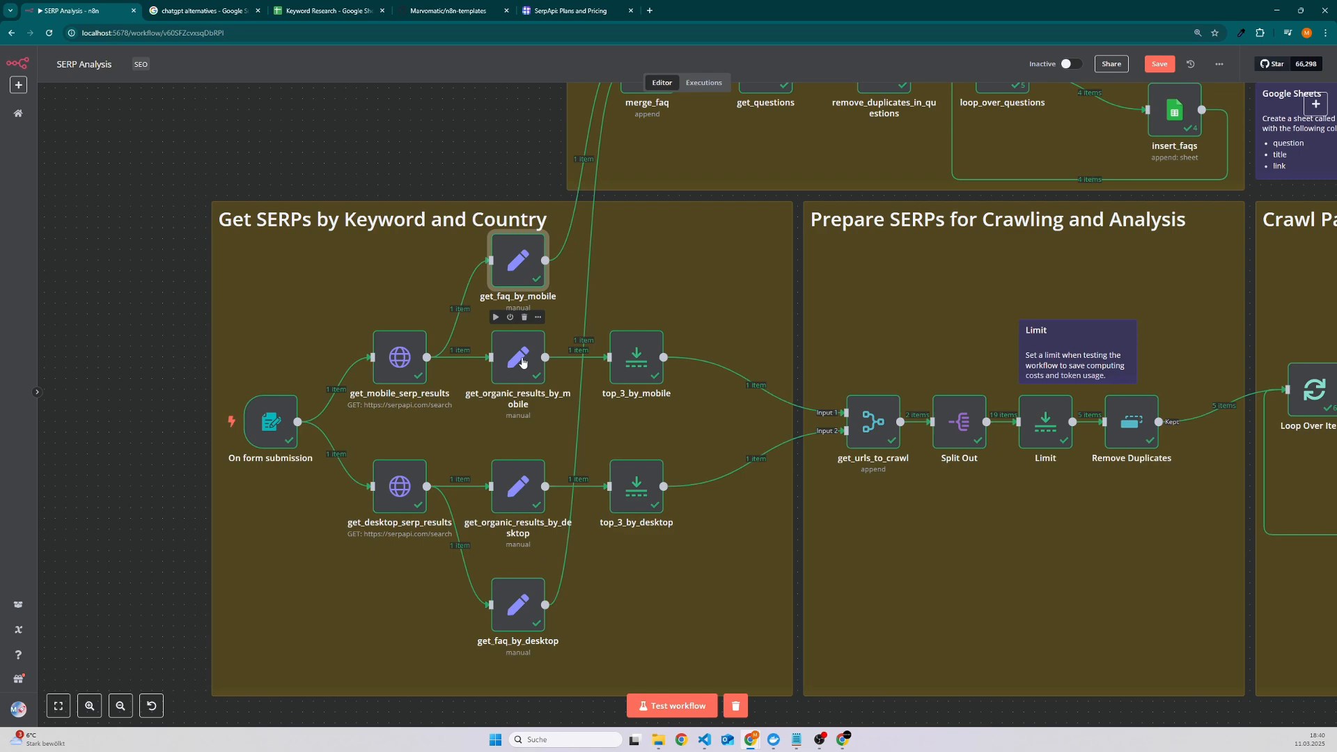
pyautogui.moveTo(799, 544)
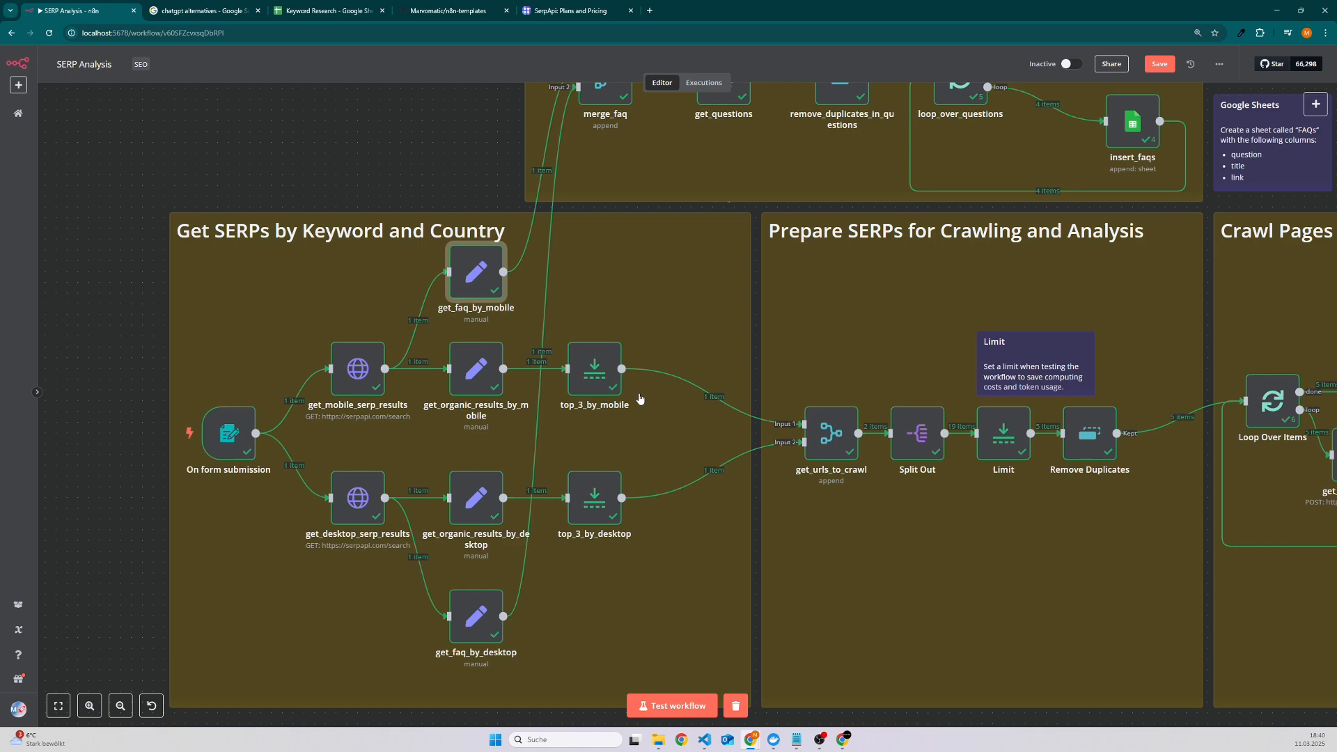
pyautogui.doubleClick(593, 369)
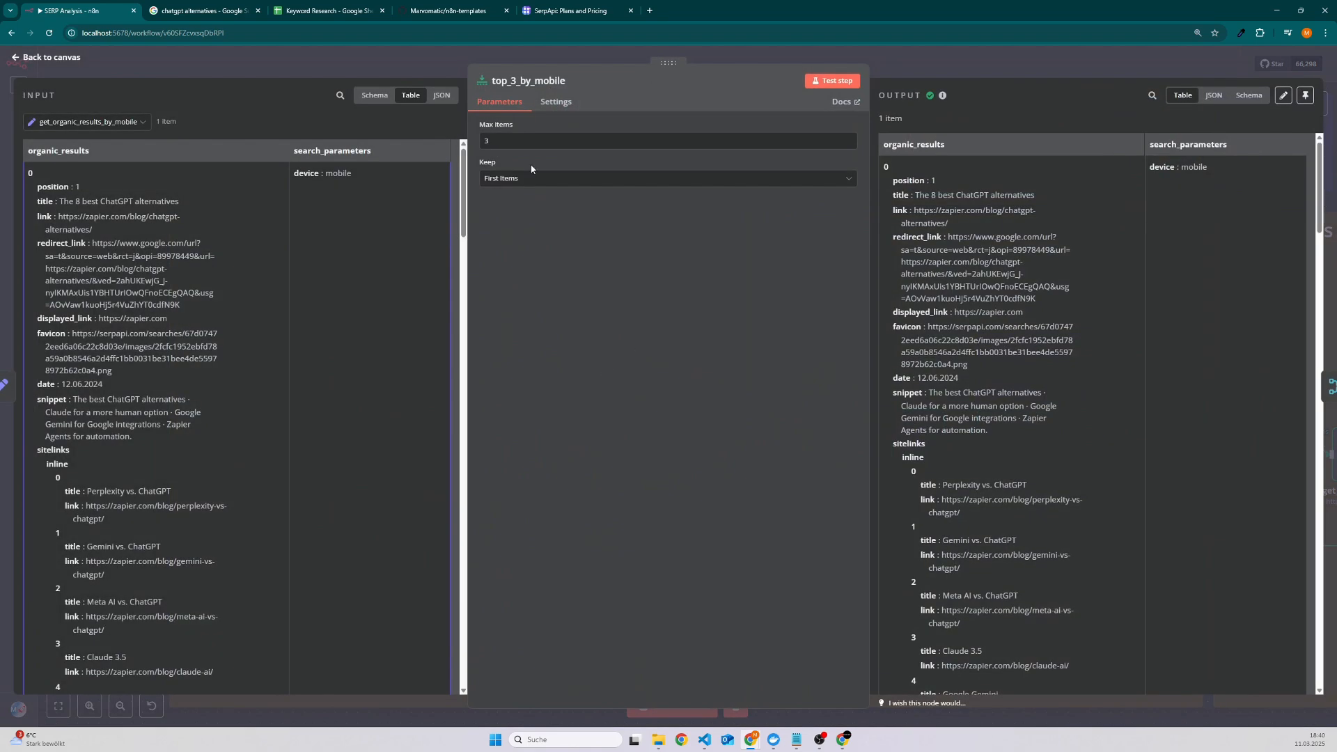
pyautogui.moveTo(530, 141)
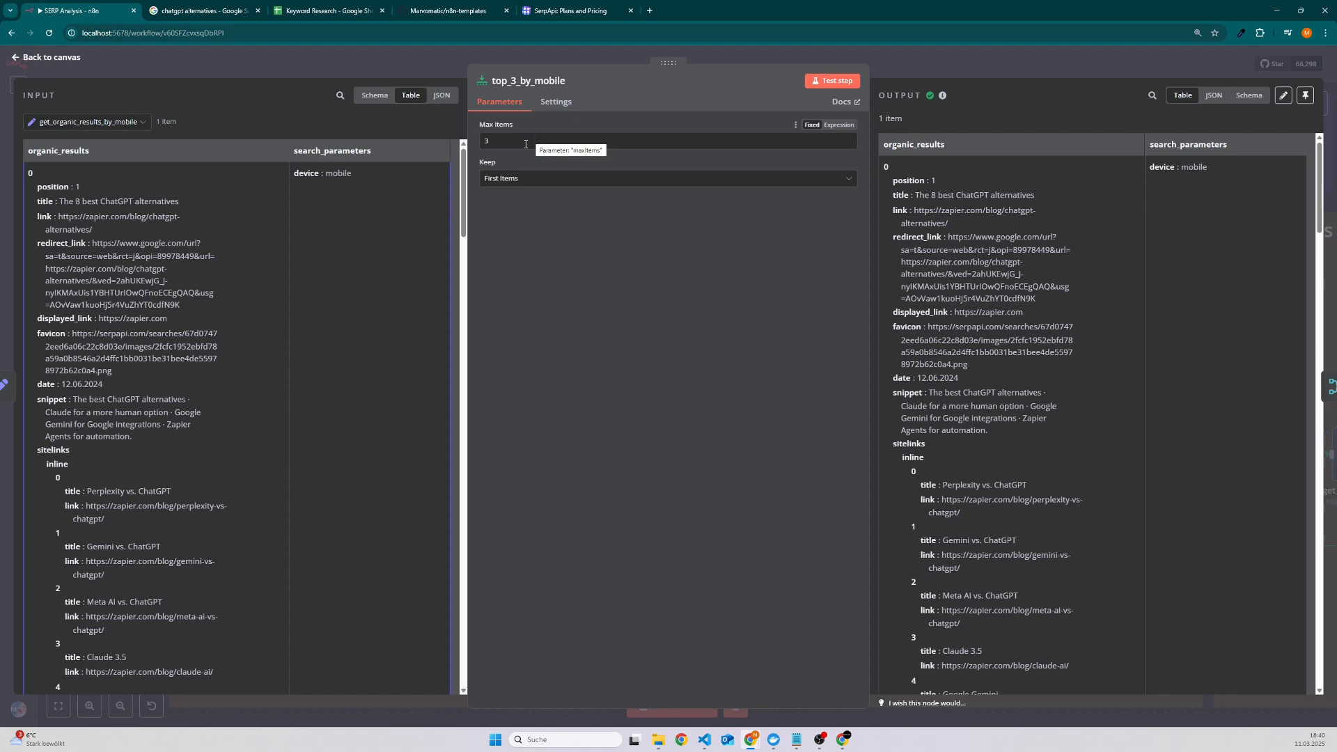
pyautogui.moveTo(415, 71)
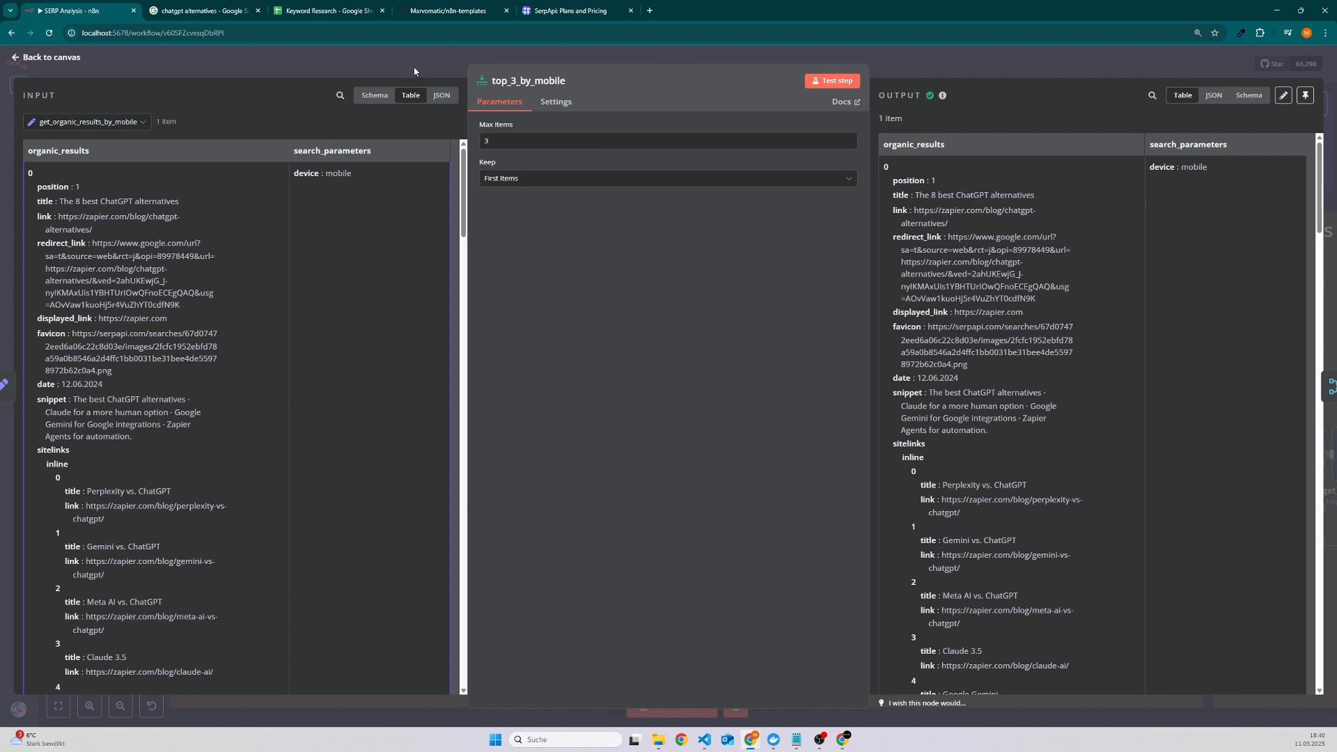
pyautogui.click(47, 57)
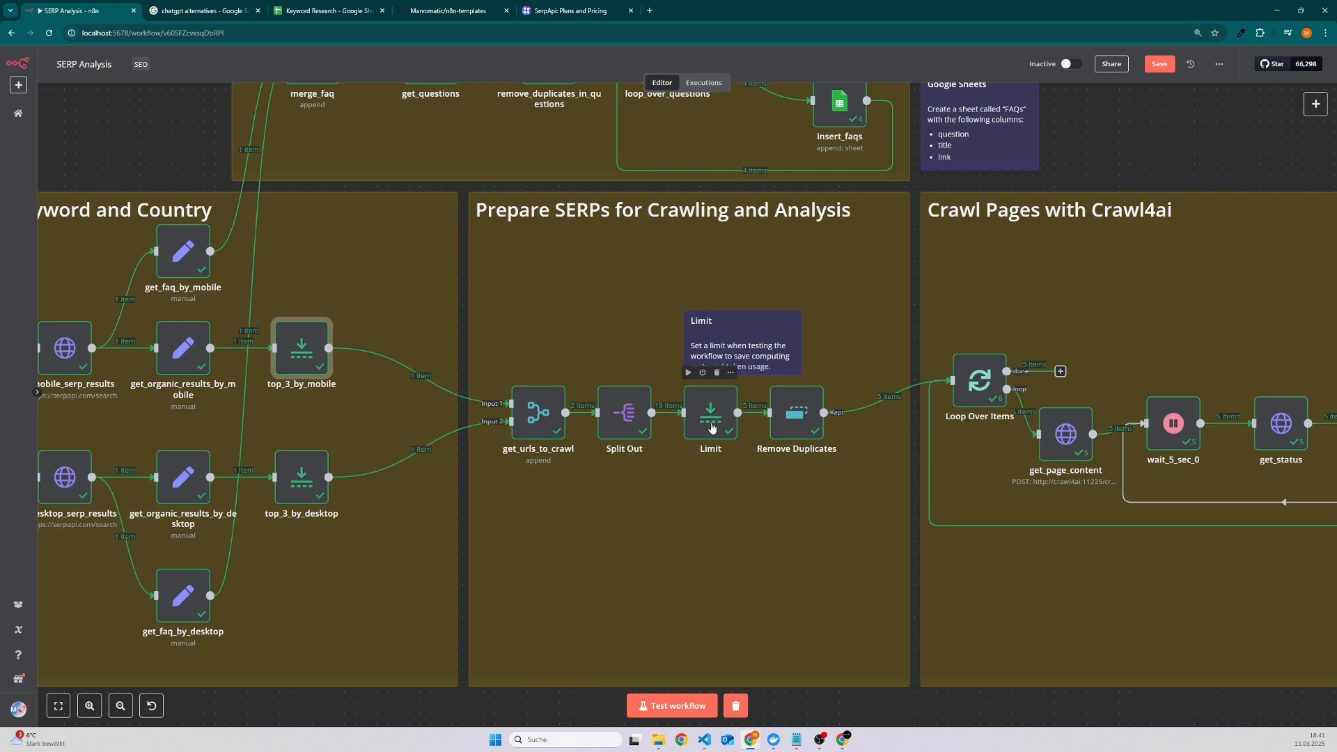
pyautogui.doubleClick(709, 412)
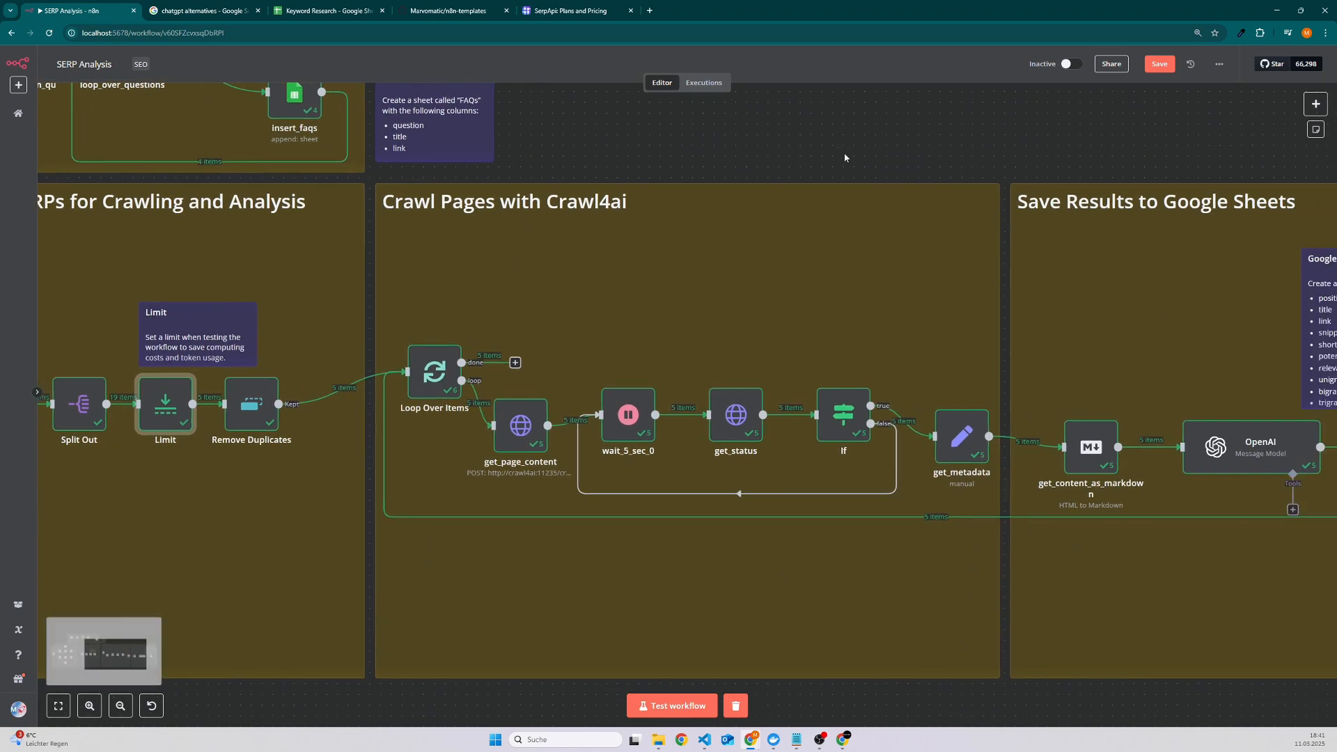
pyautogui.doubleClick(433, 373)
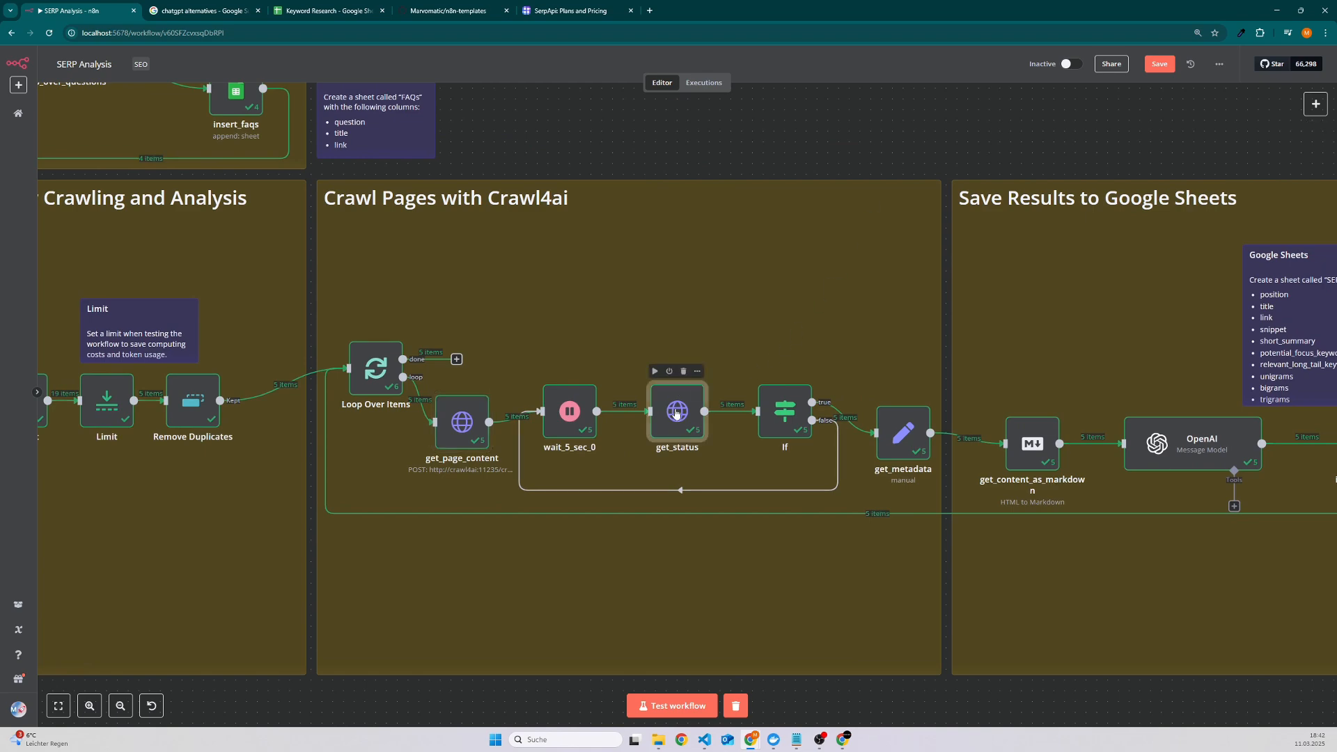
pyautogui.doubleClick(676, 412)
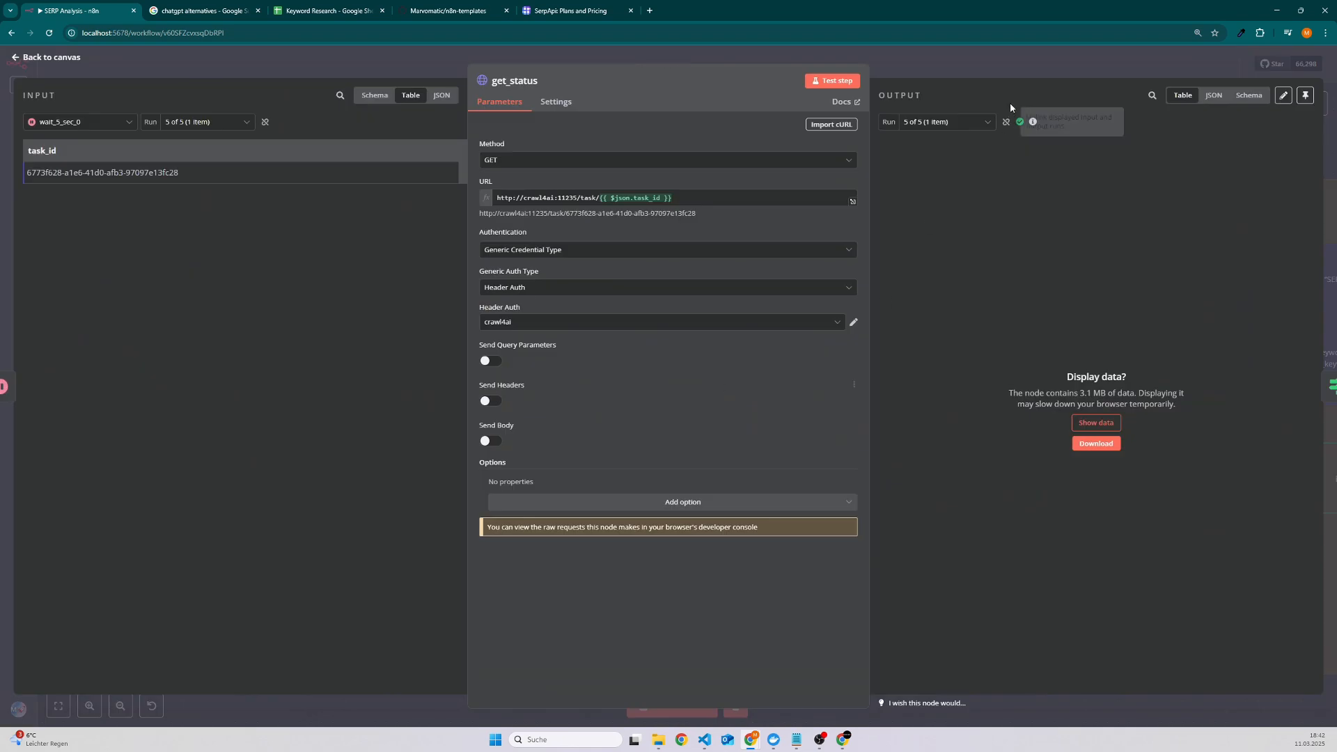
pyautogui.click(47, 55)
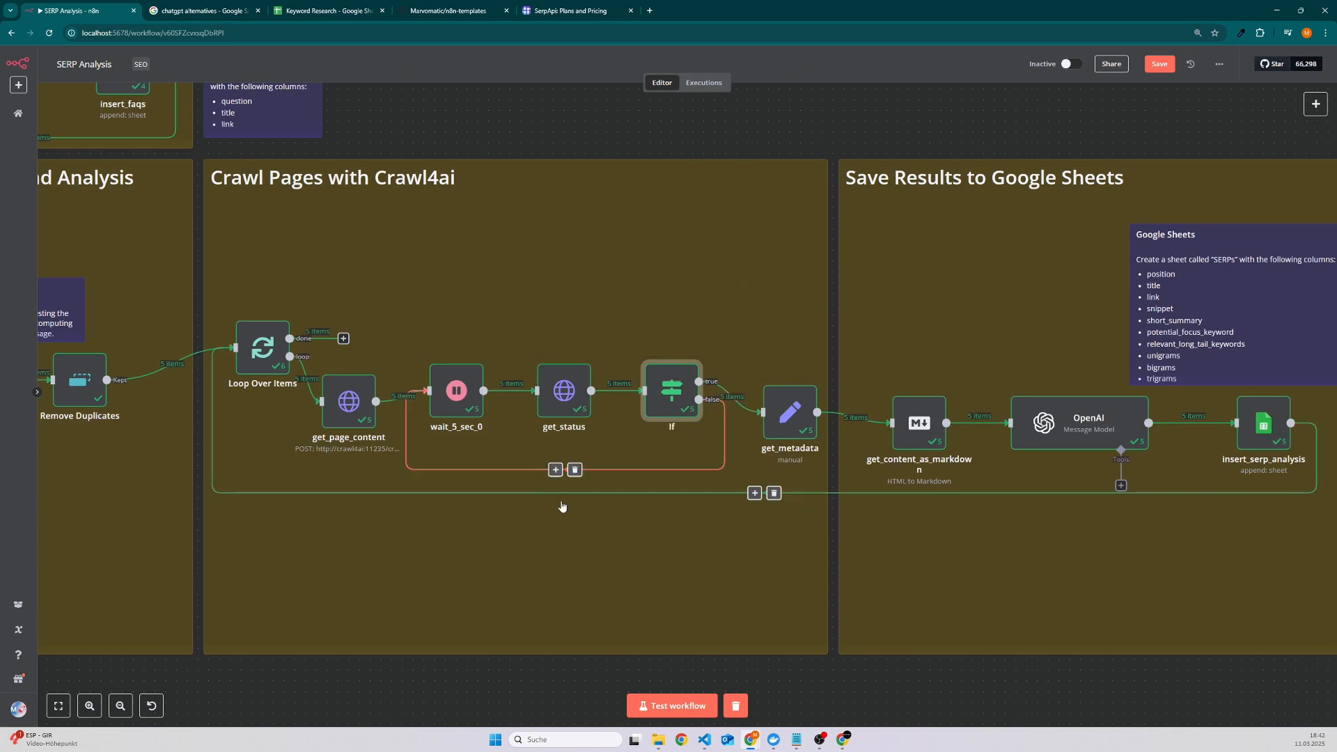
pyautogui.doubleClick(788, 412)
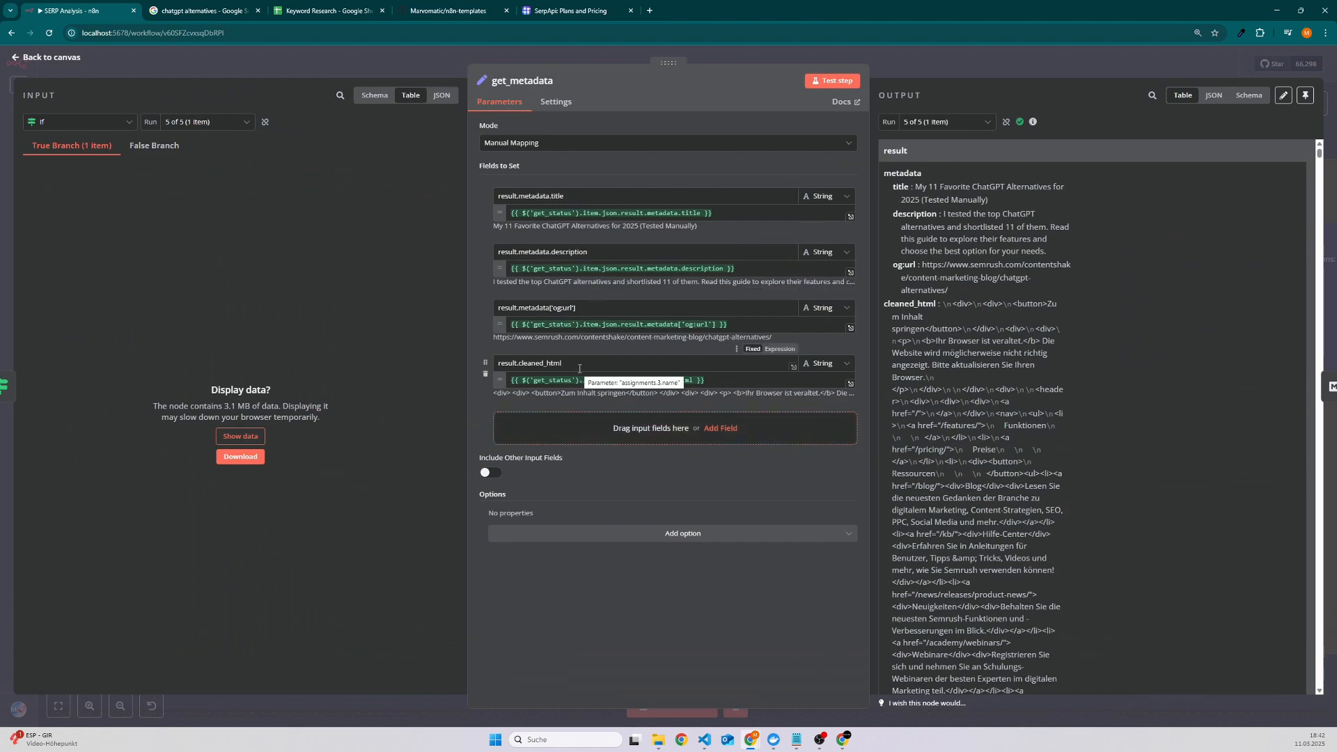
pyautogui.click(43, 56)
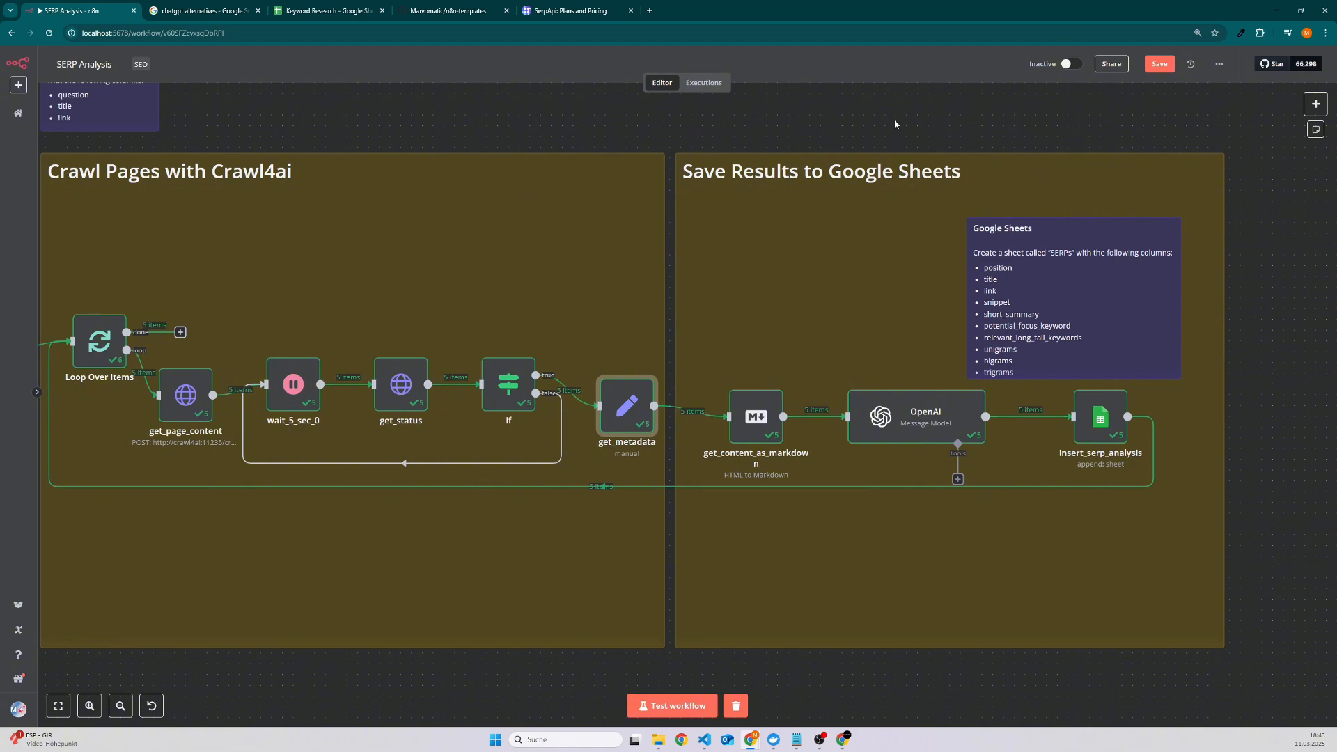
pyautogui.doubleClick(912, 416)
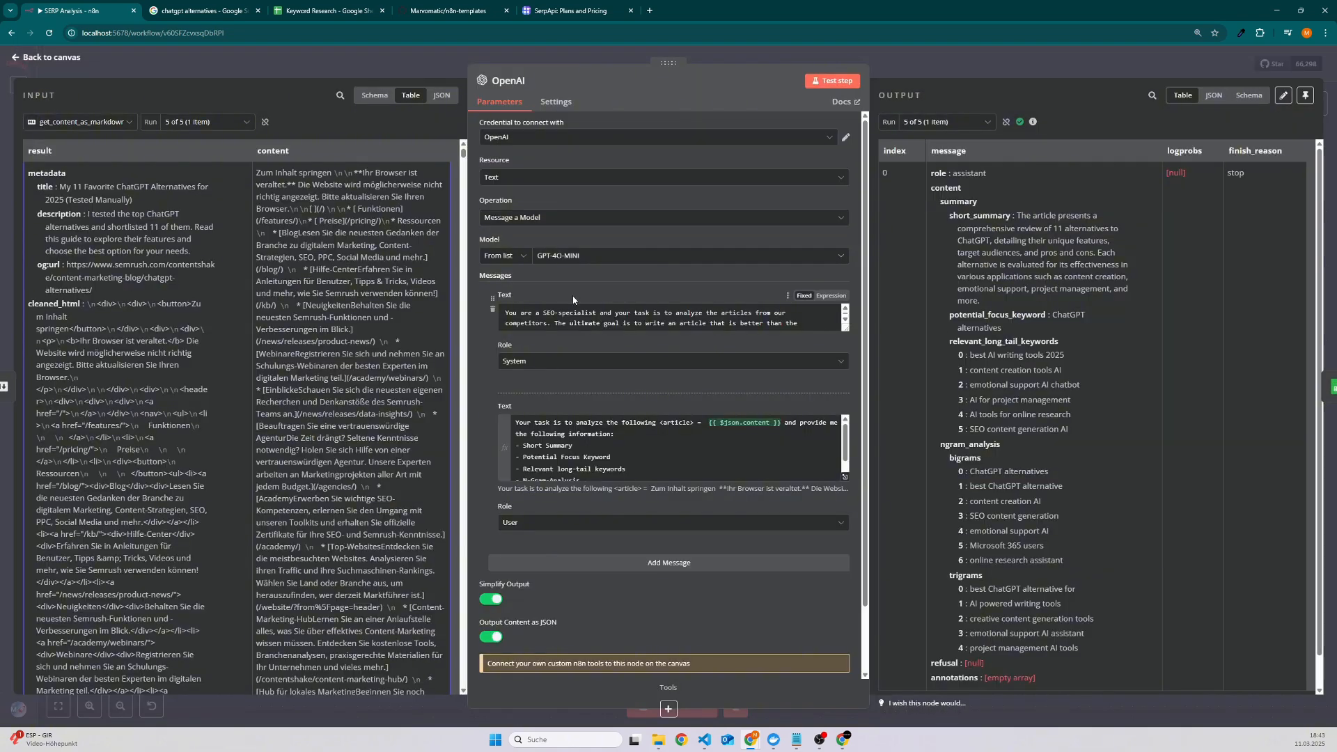
pyautogui.moveTo(605, 256)
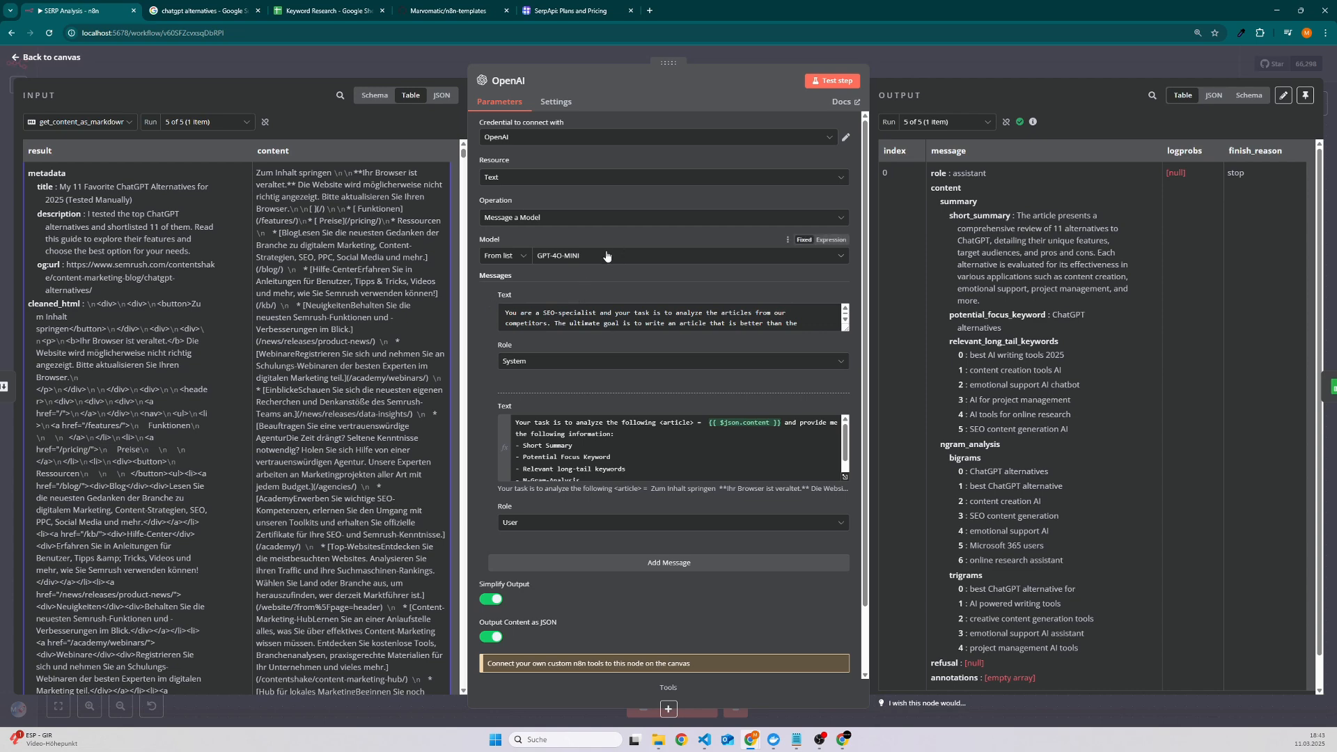
pyautogui.moveTo(606, 257)
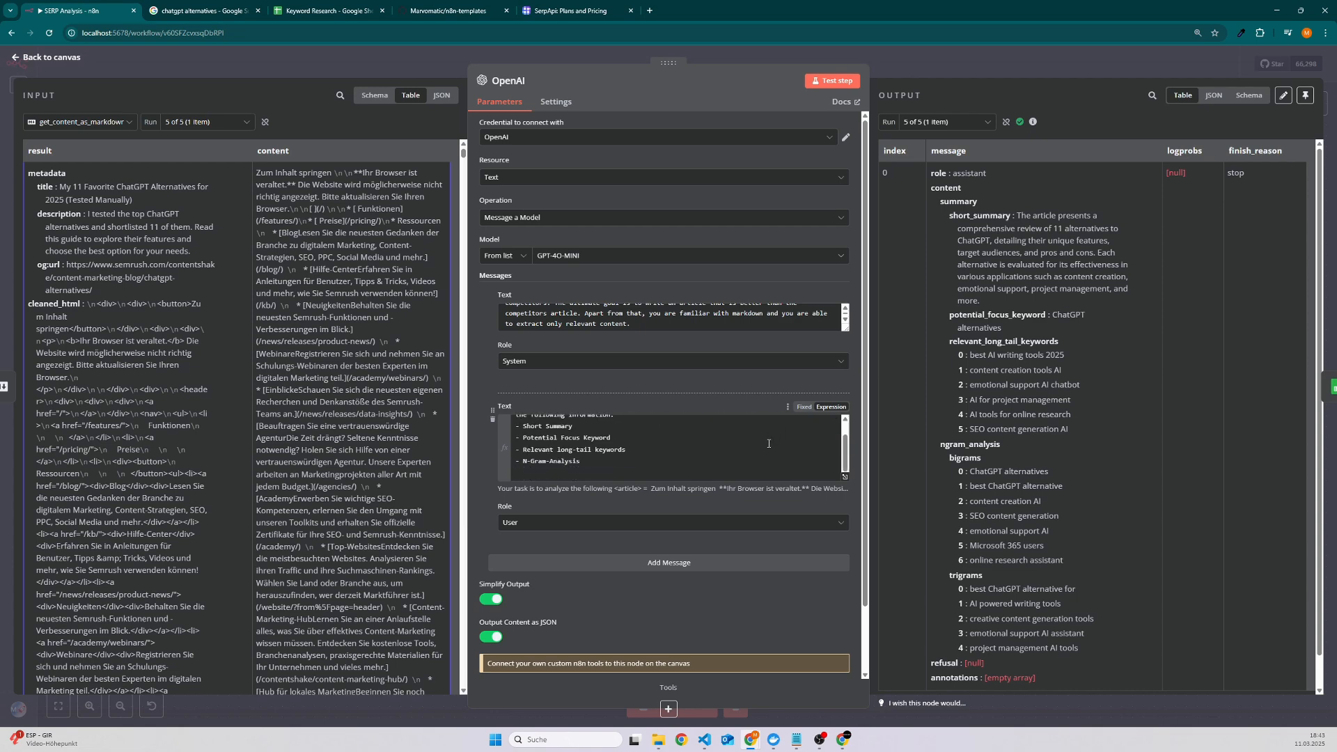
pyautogui.scroll(-3)
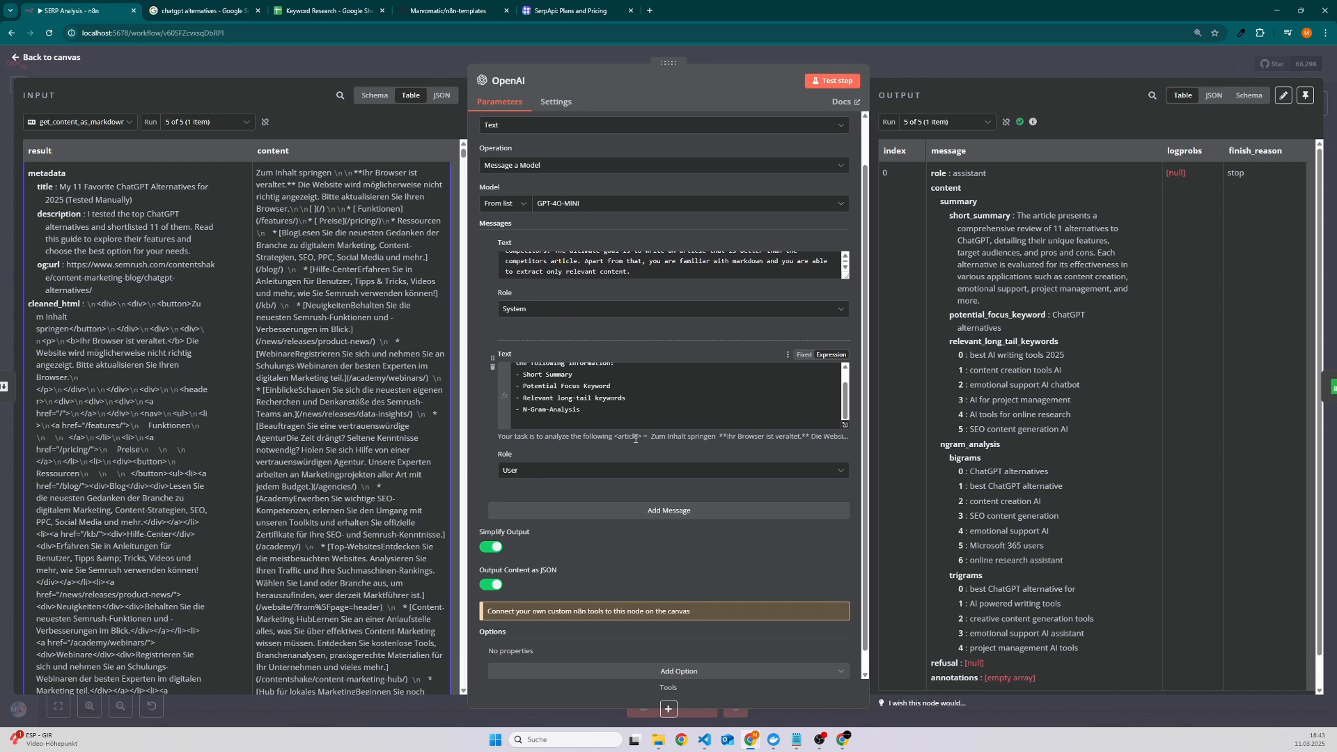
pyautogui.click(43, 57)
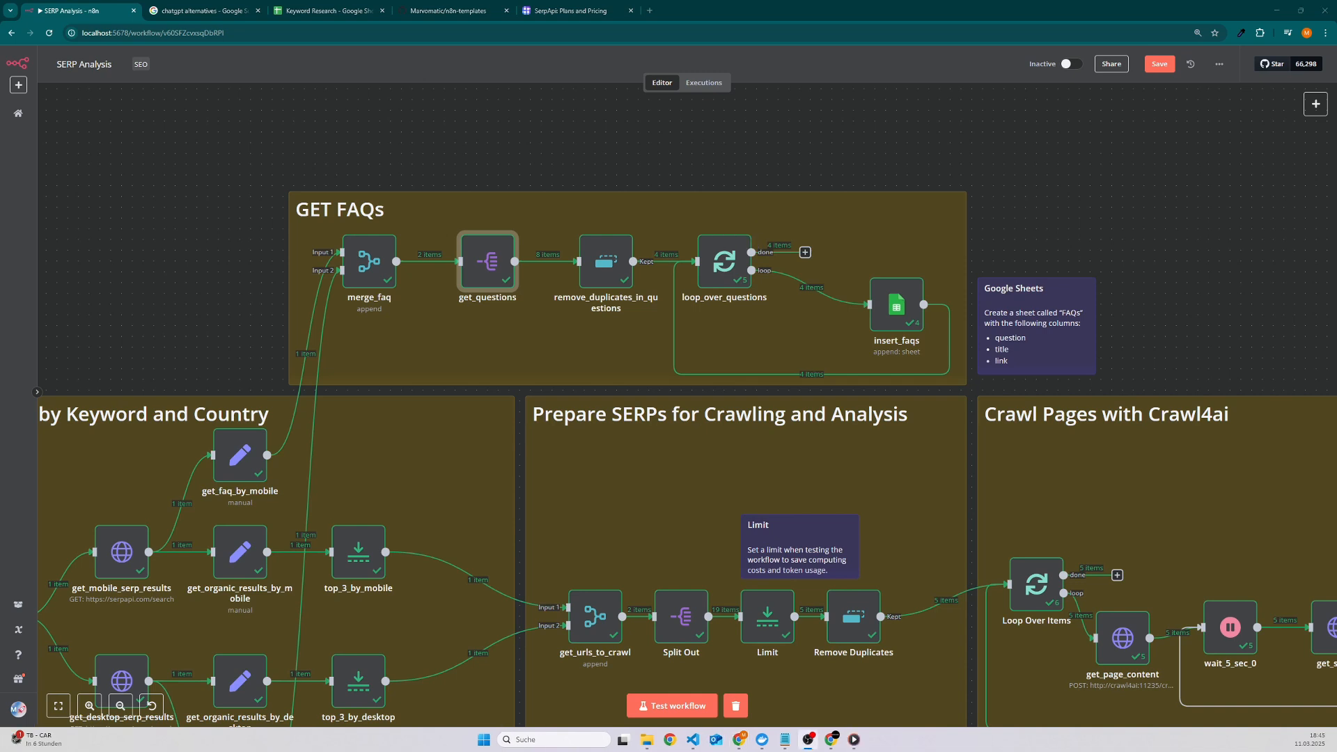
pyautogui.moveTo(791, 307)
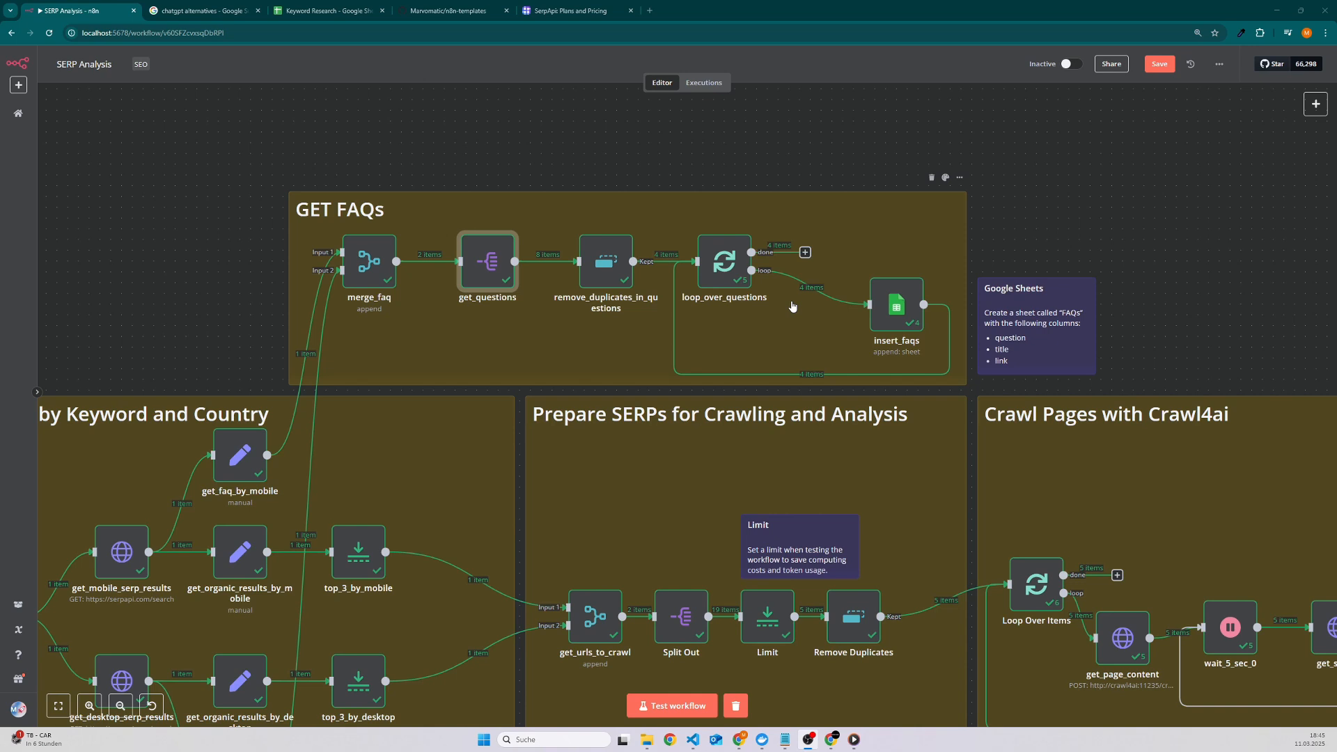
pyautogui.click(572, 10)
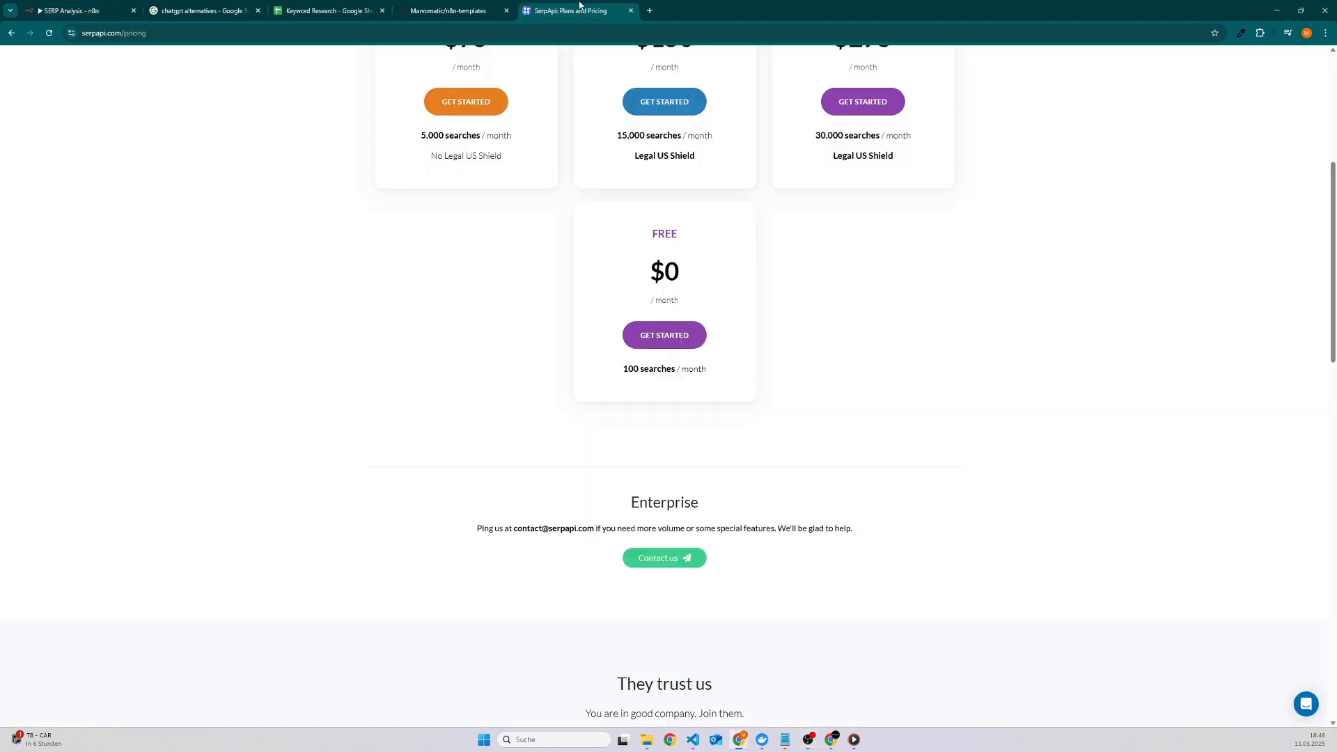
pyautogui.moveTo(645, 294)
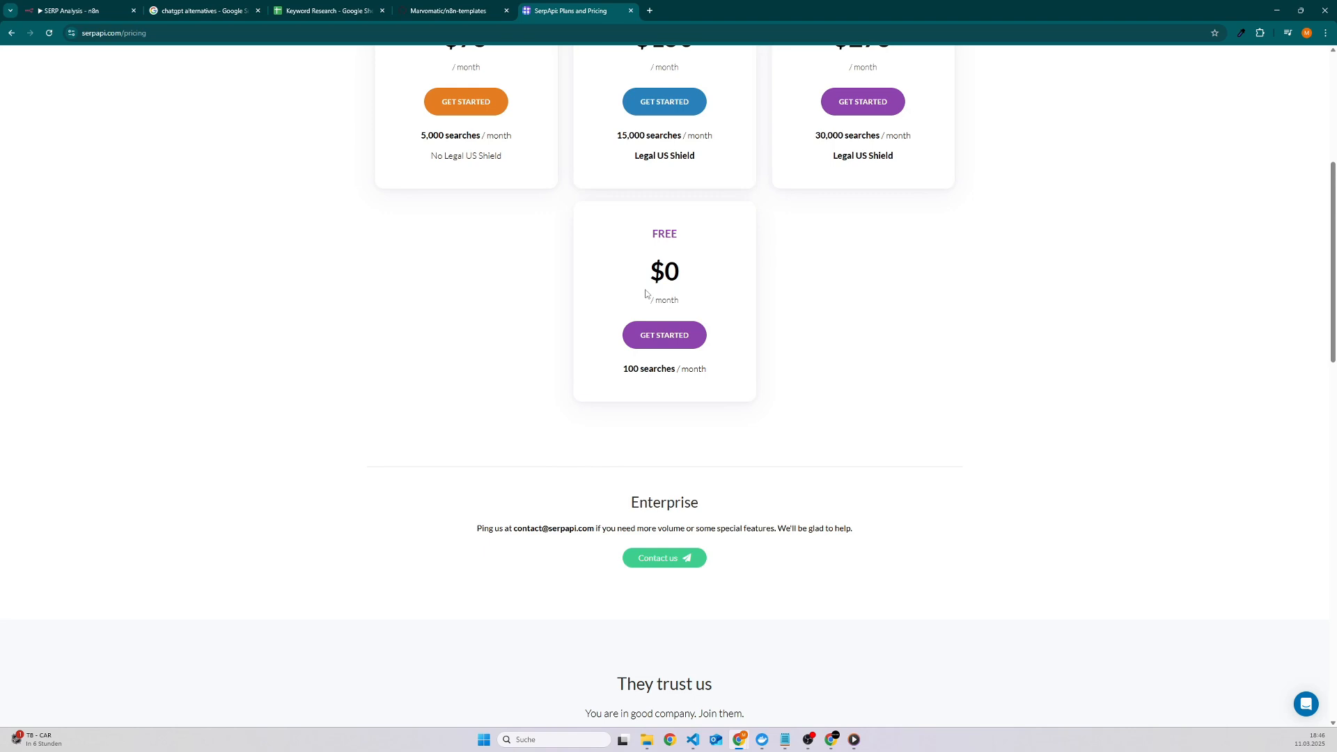
# - Review SerpApi plans from Free $0 to Big Data $275, then return to the n8n workflow
pyautogui.scroll(3)
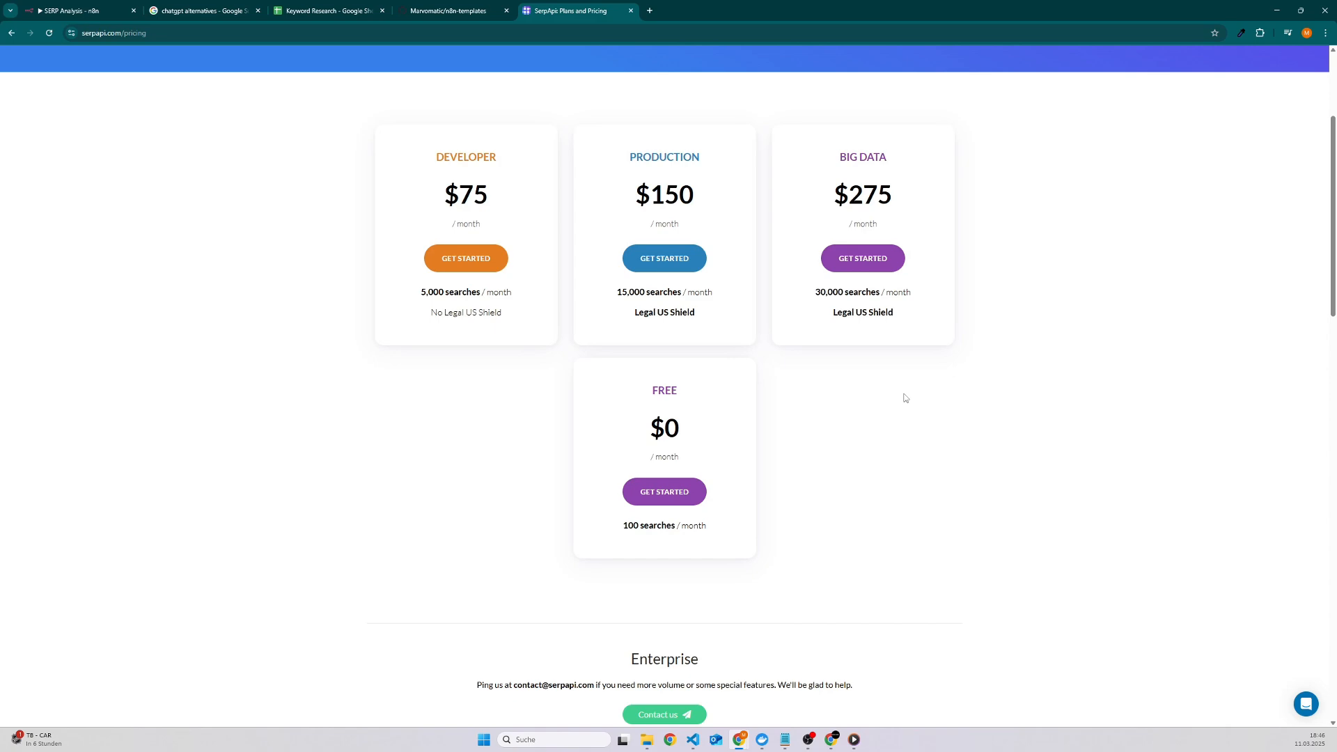
pyautogui.click(76, 10)
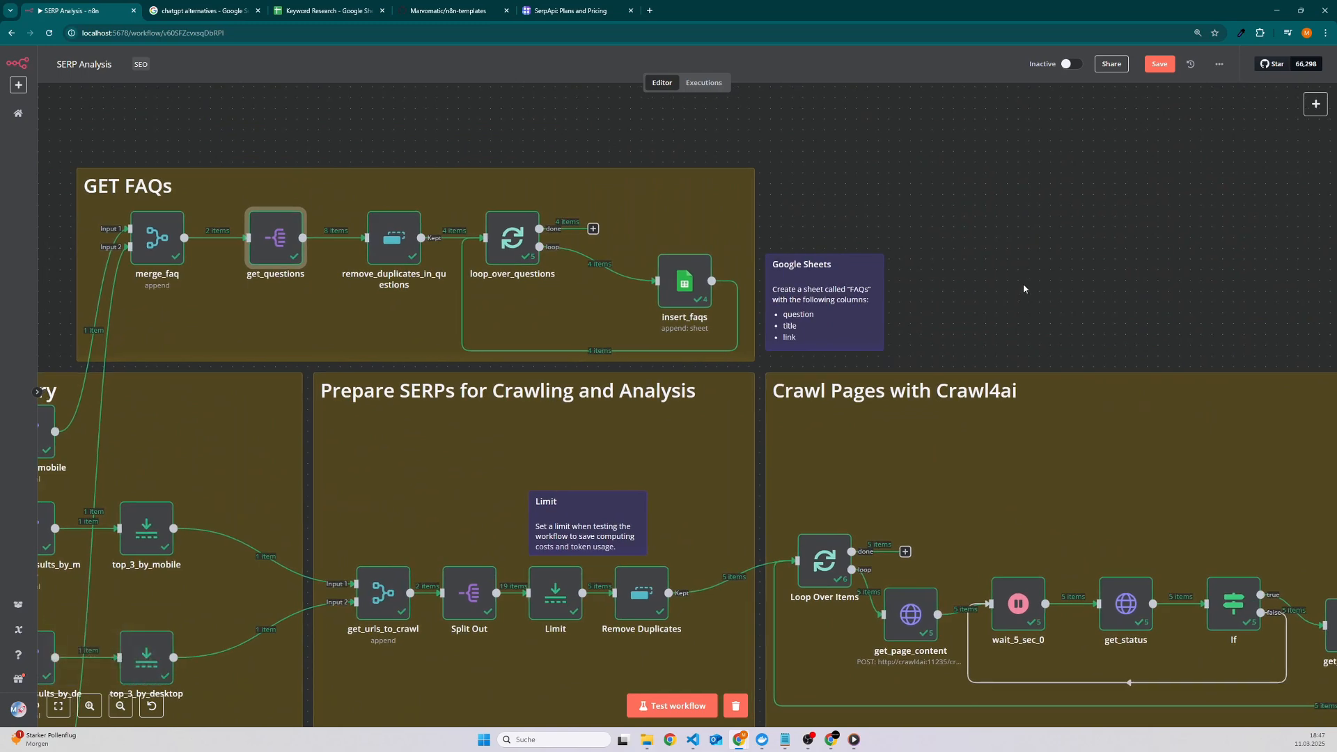
# - Pan over the FAQ and Save Results groups, then show the n8n-templates GitHub repository
pyautogui.scroll(-3)
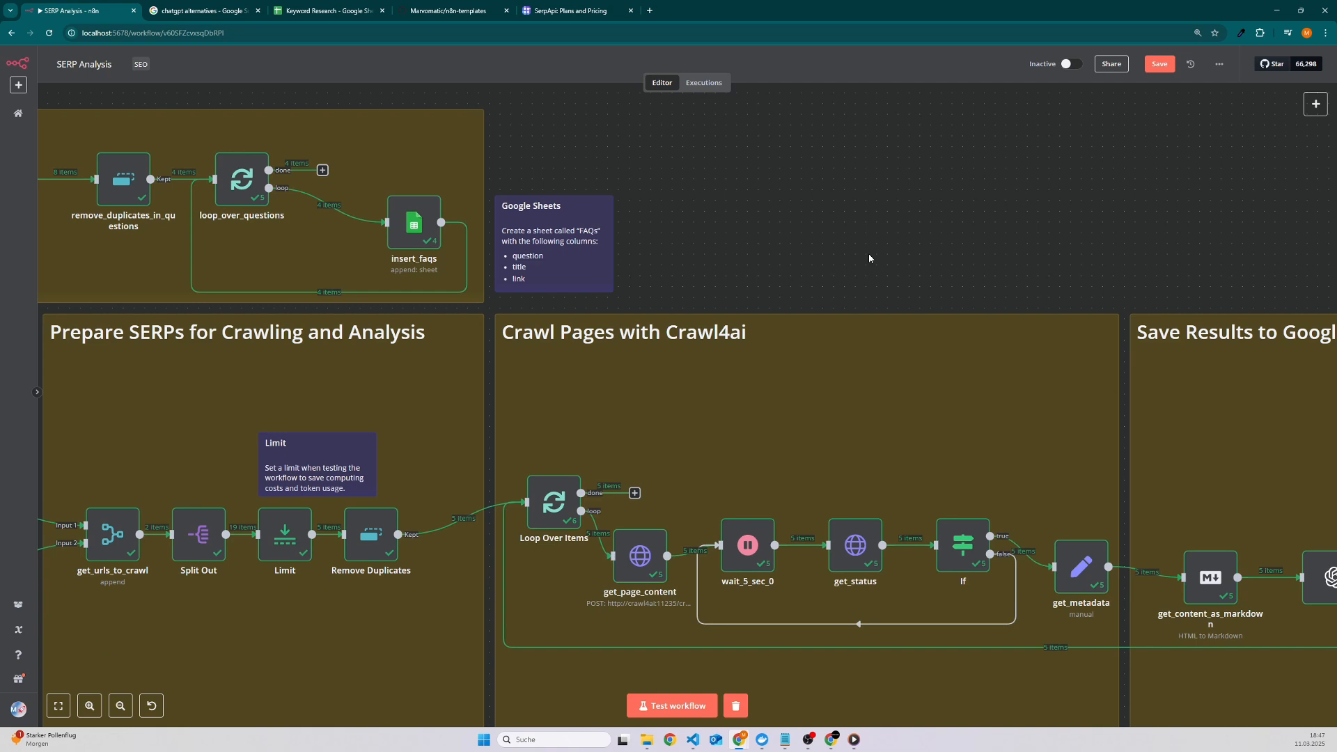
pyautogui.moveTo(953, 308)
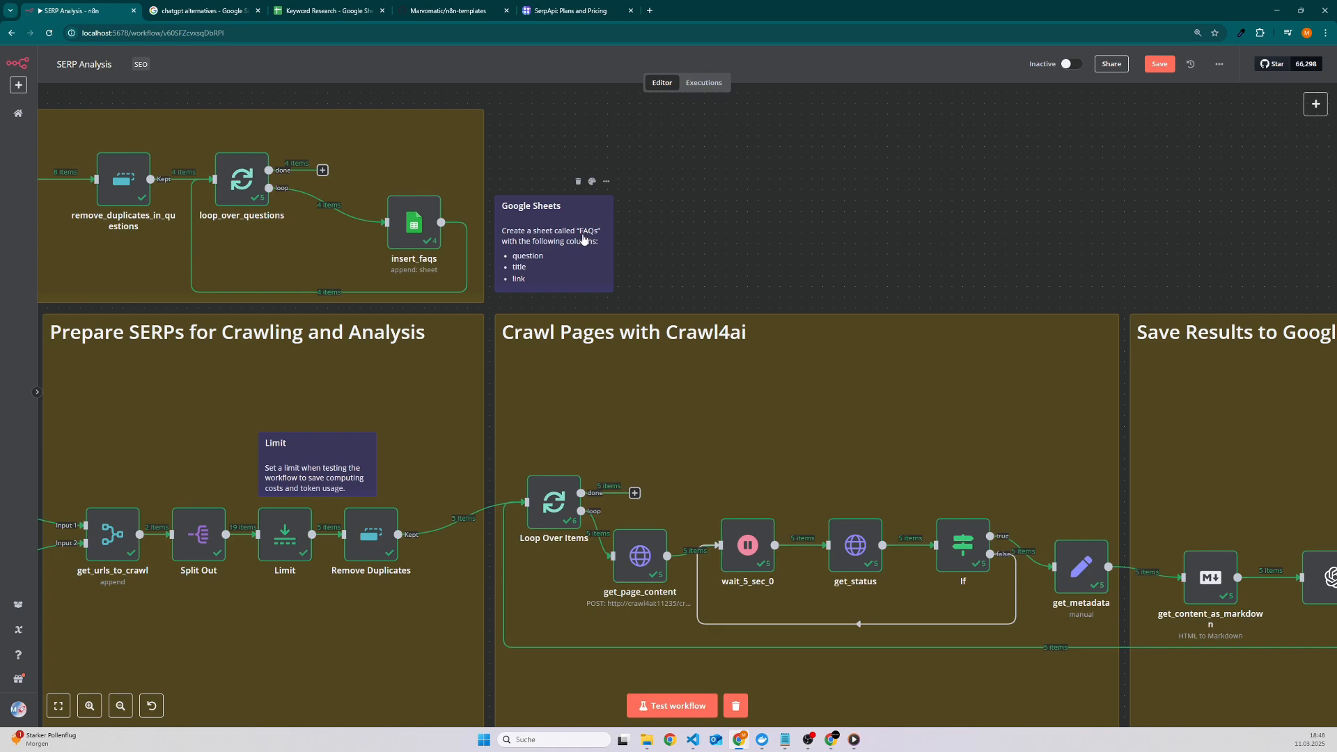
pyautogui.moveTo(1027, 271)
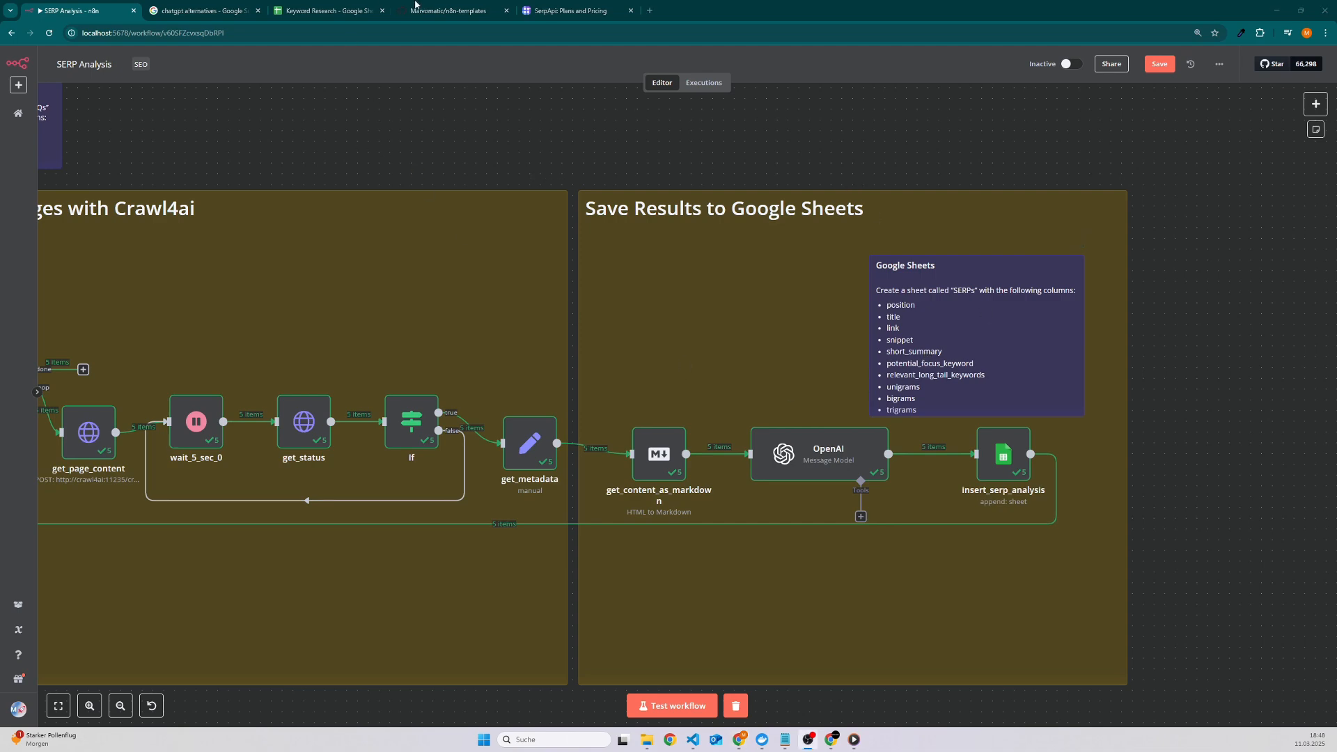
pyautogui.click(442, 10)
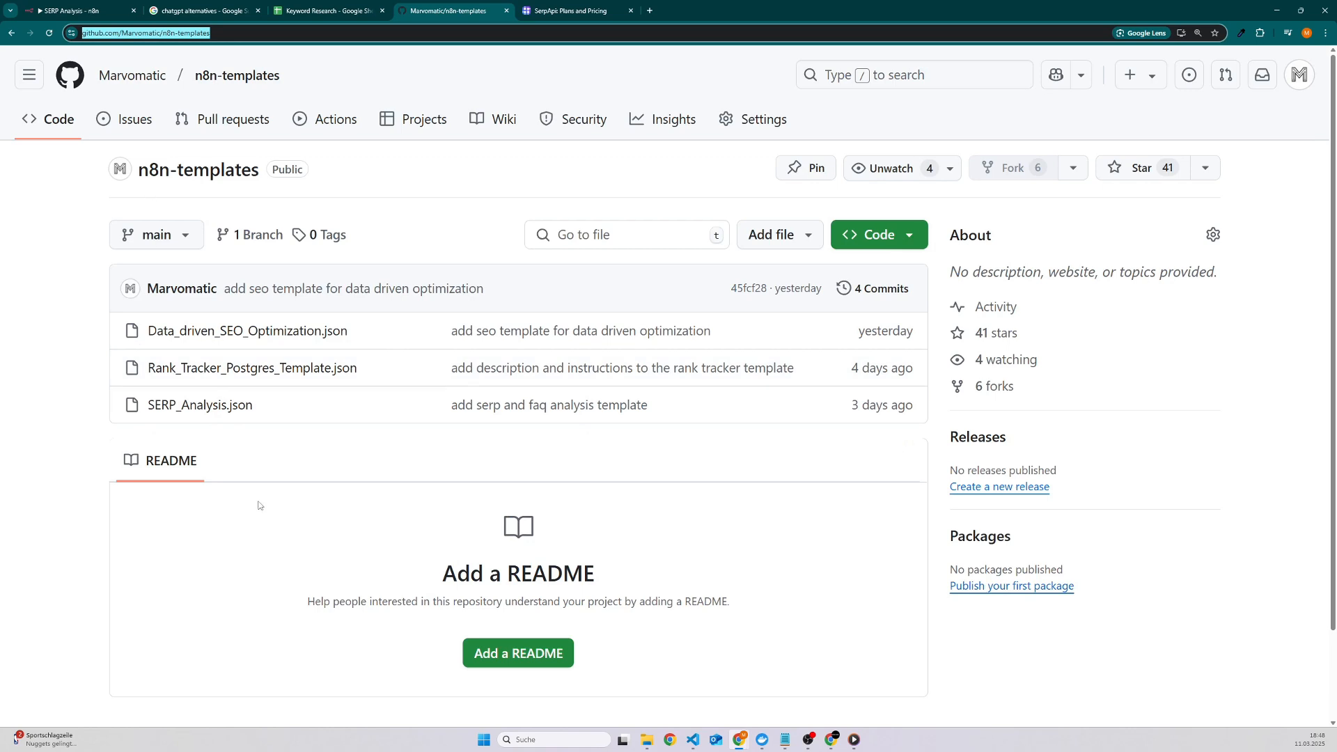
pyautogui.moveTo(203, 259)
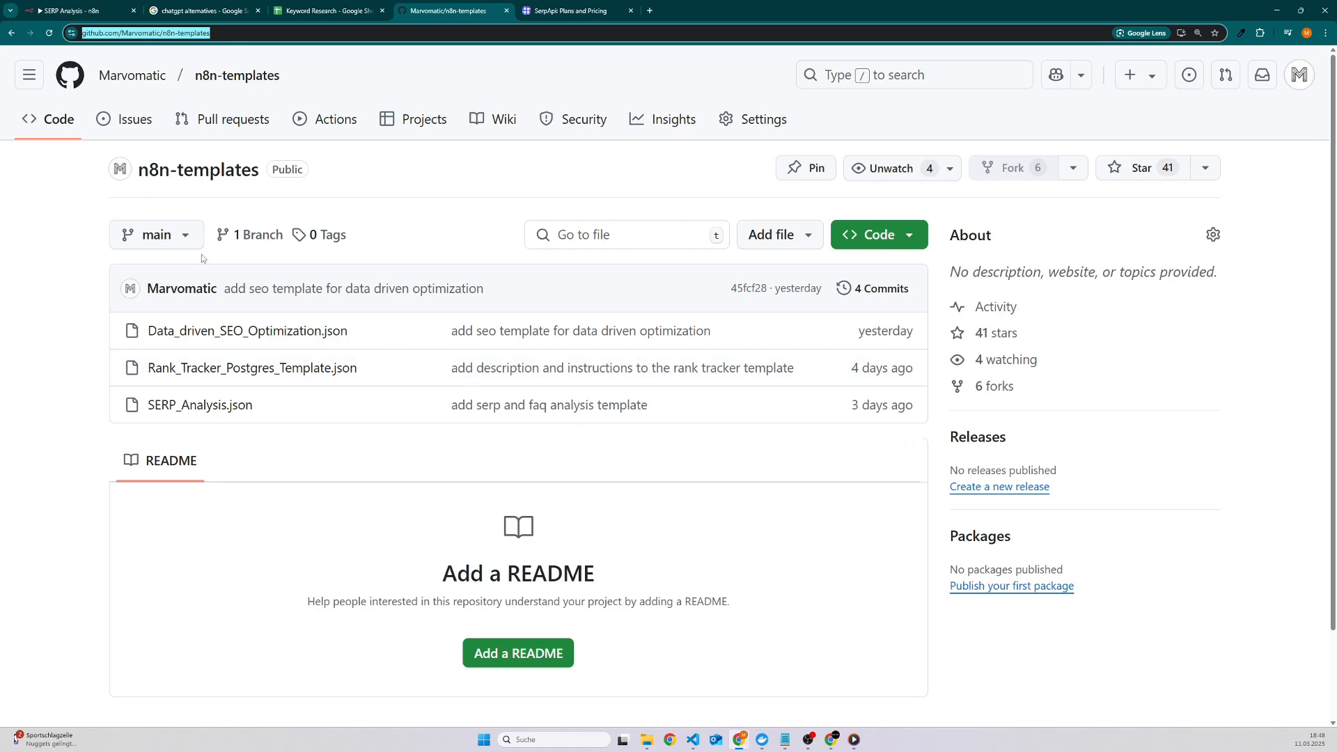